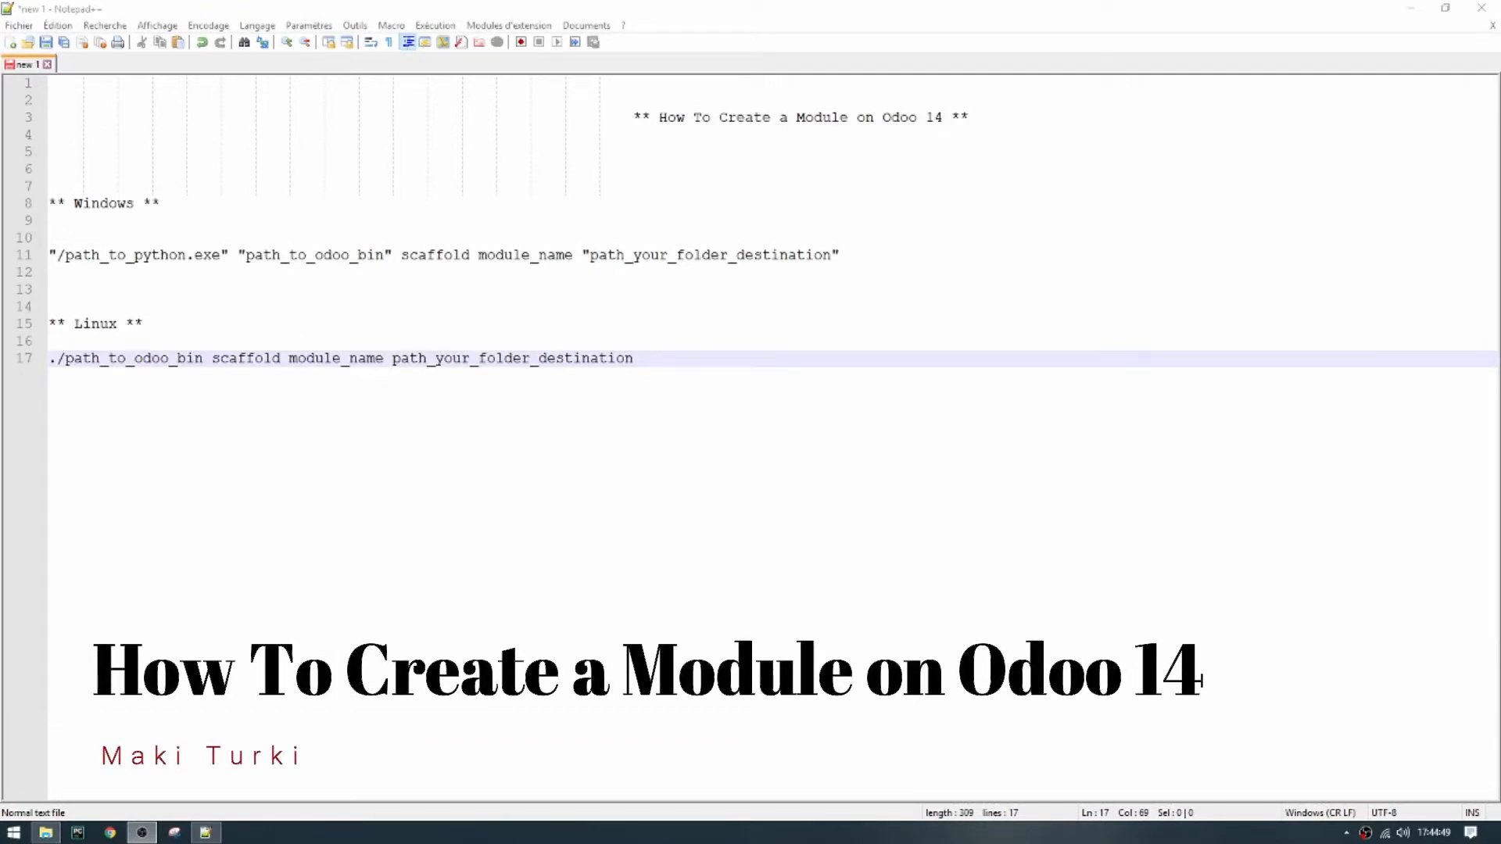
Browse the C: drive in File Explorer into the Odoo 14.0 installation folder
click(72, 204)
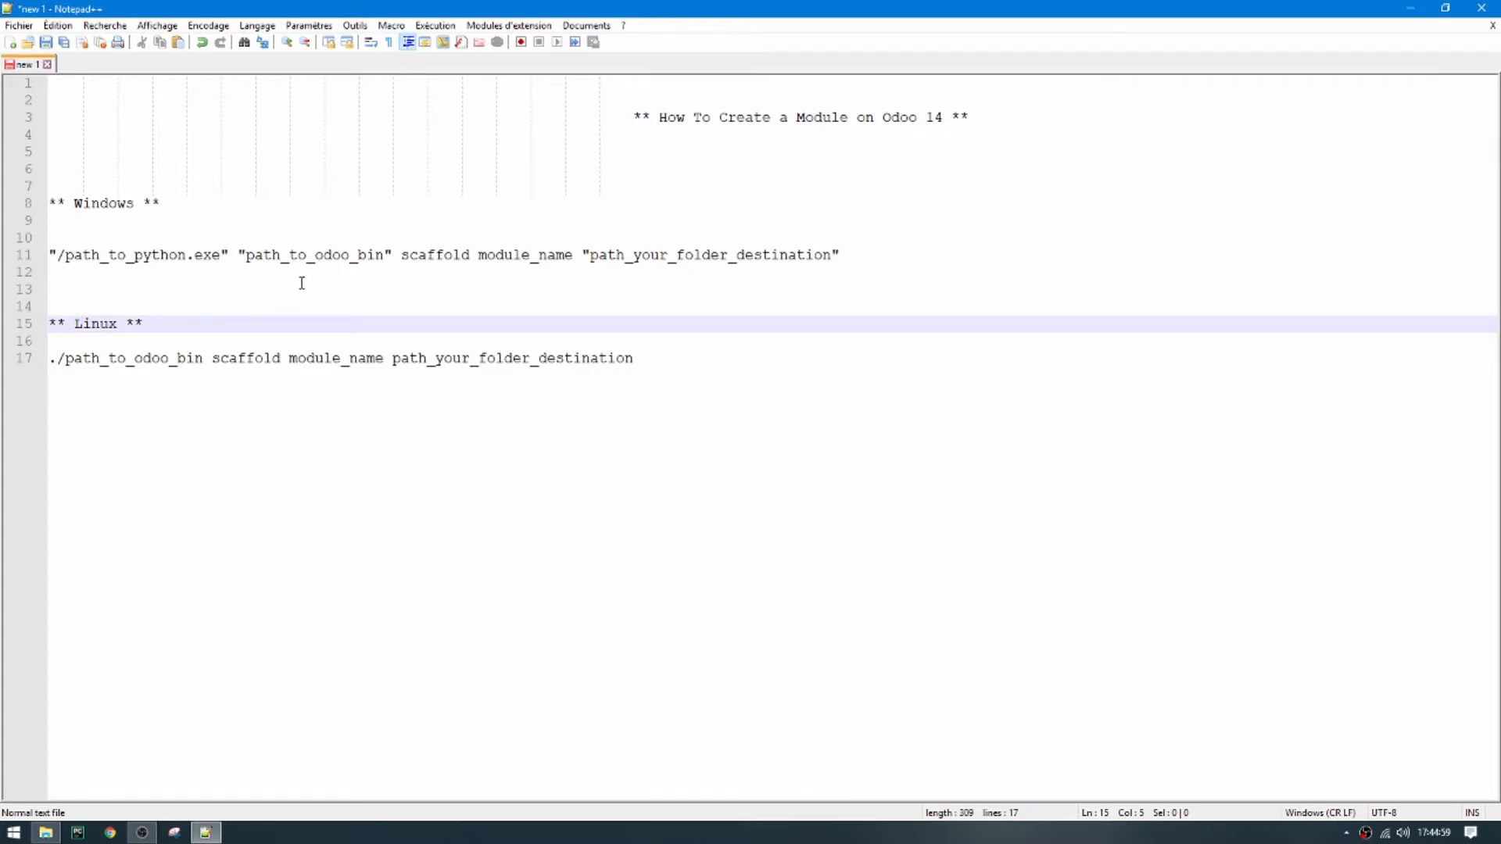
click(11, 830)
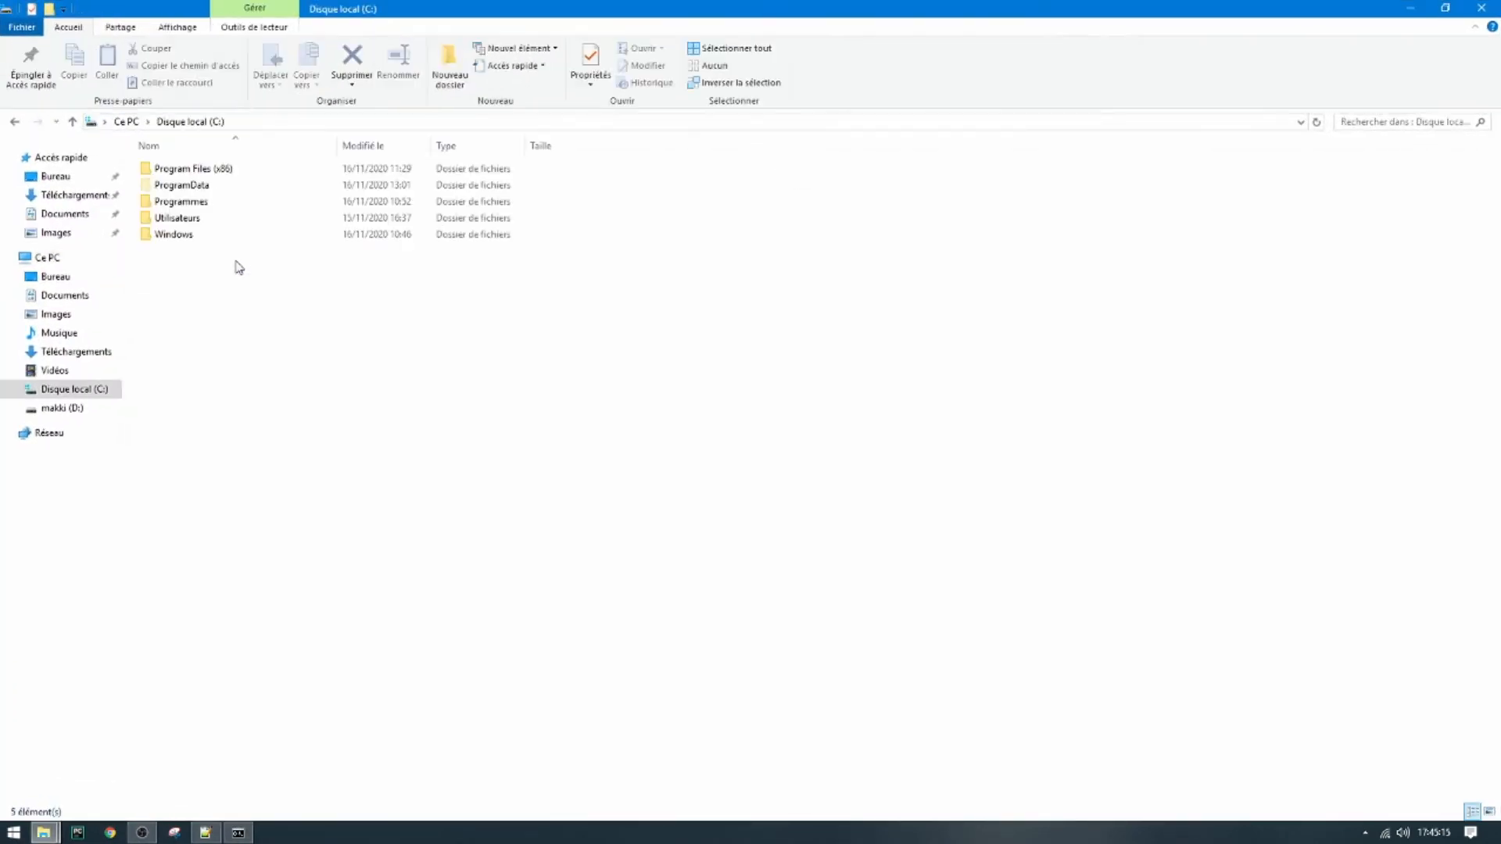
double_click(185, 168)
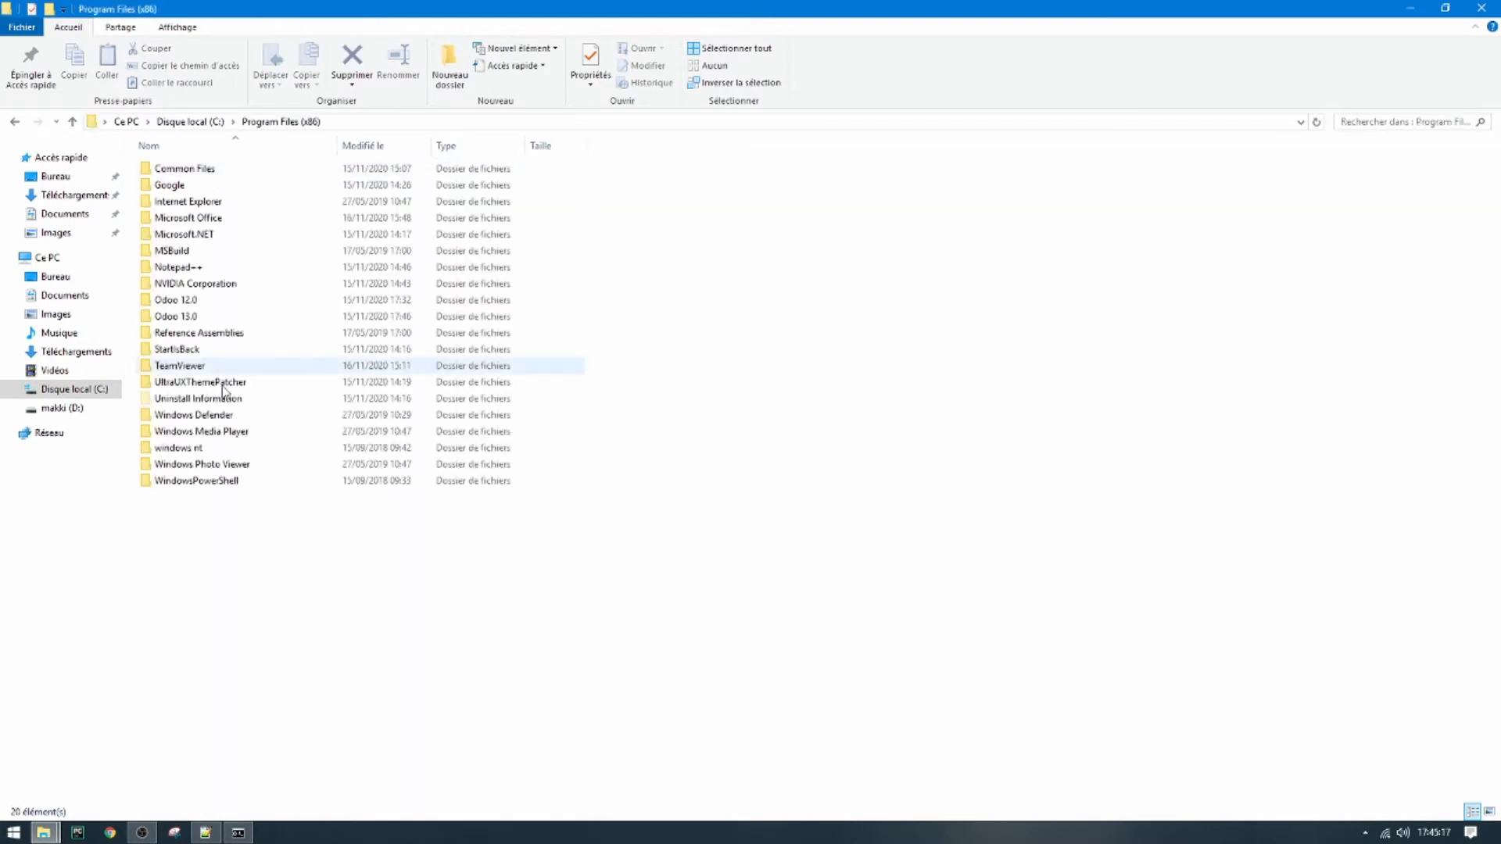
click(176, 316)
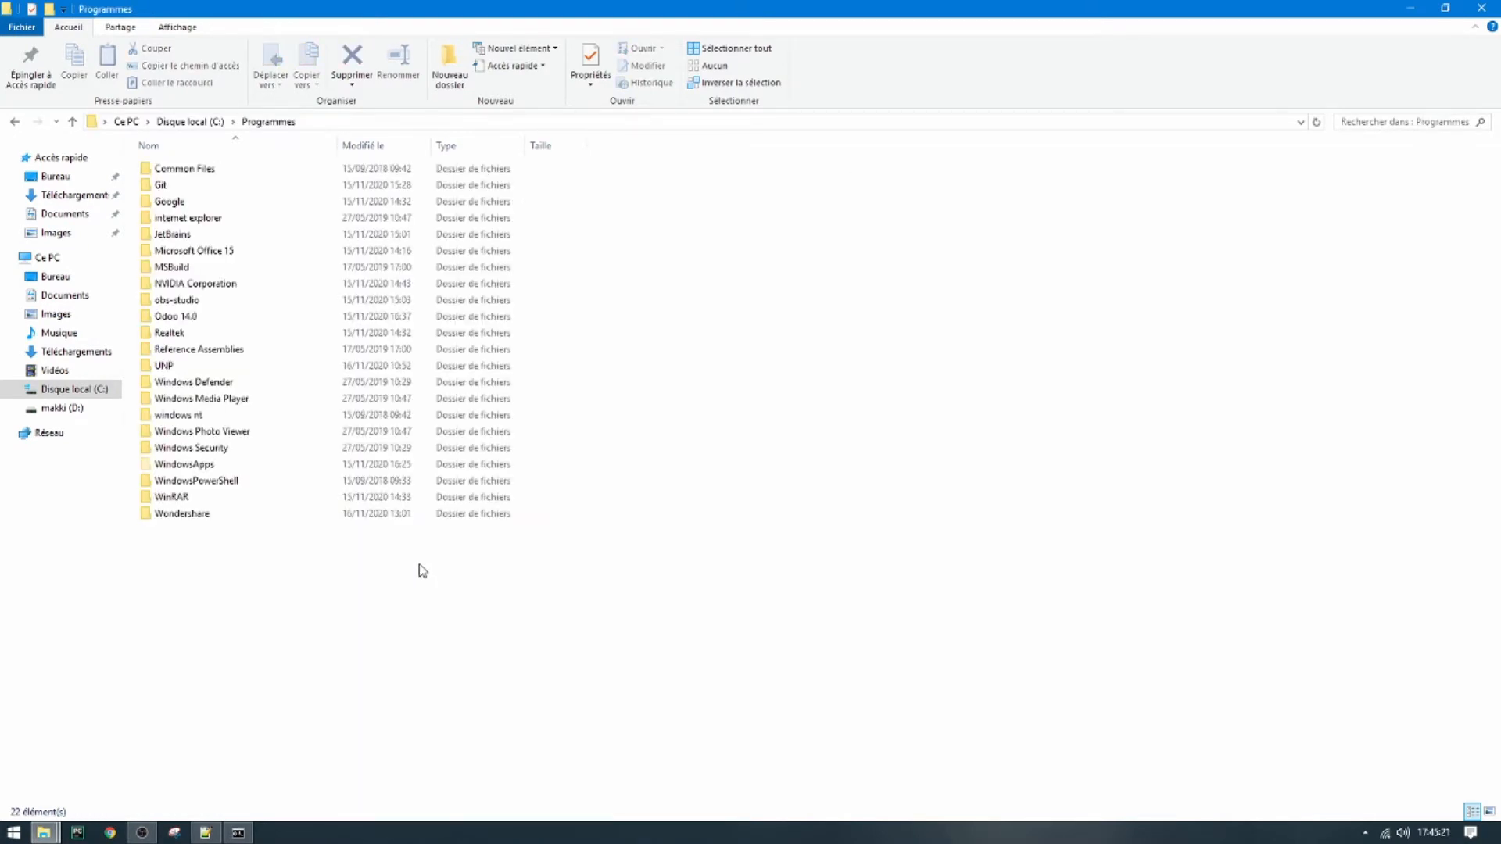
double_click(175, 316)
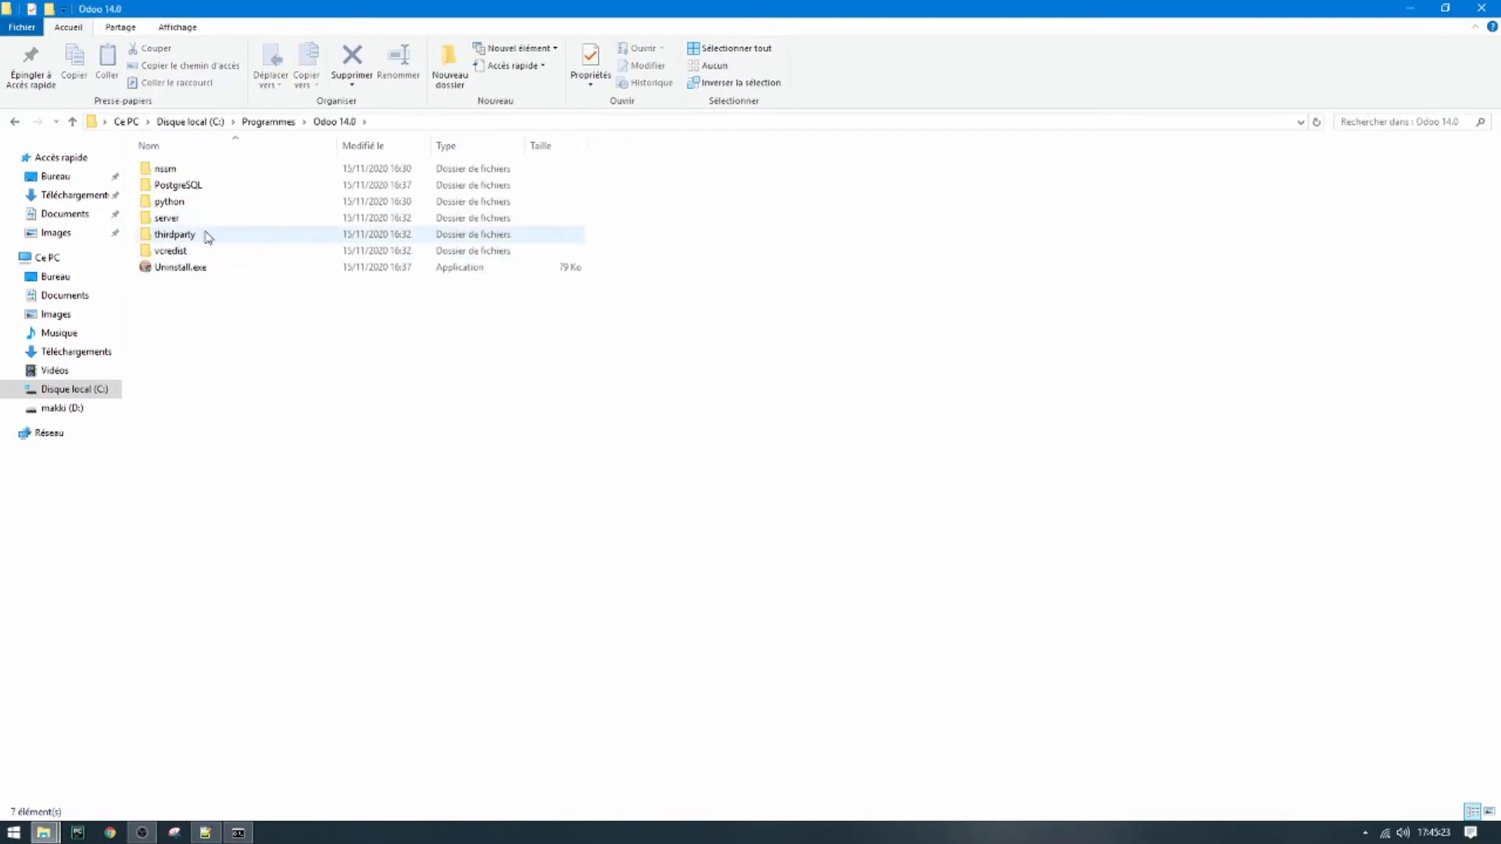
Locate python.exe in Odoo 14.0's python folder and enter its quoted path in the prompt
double_click(163, 201)
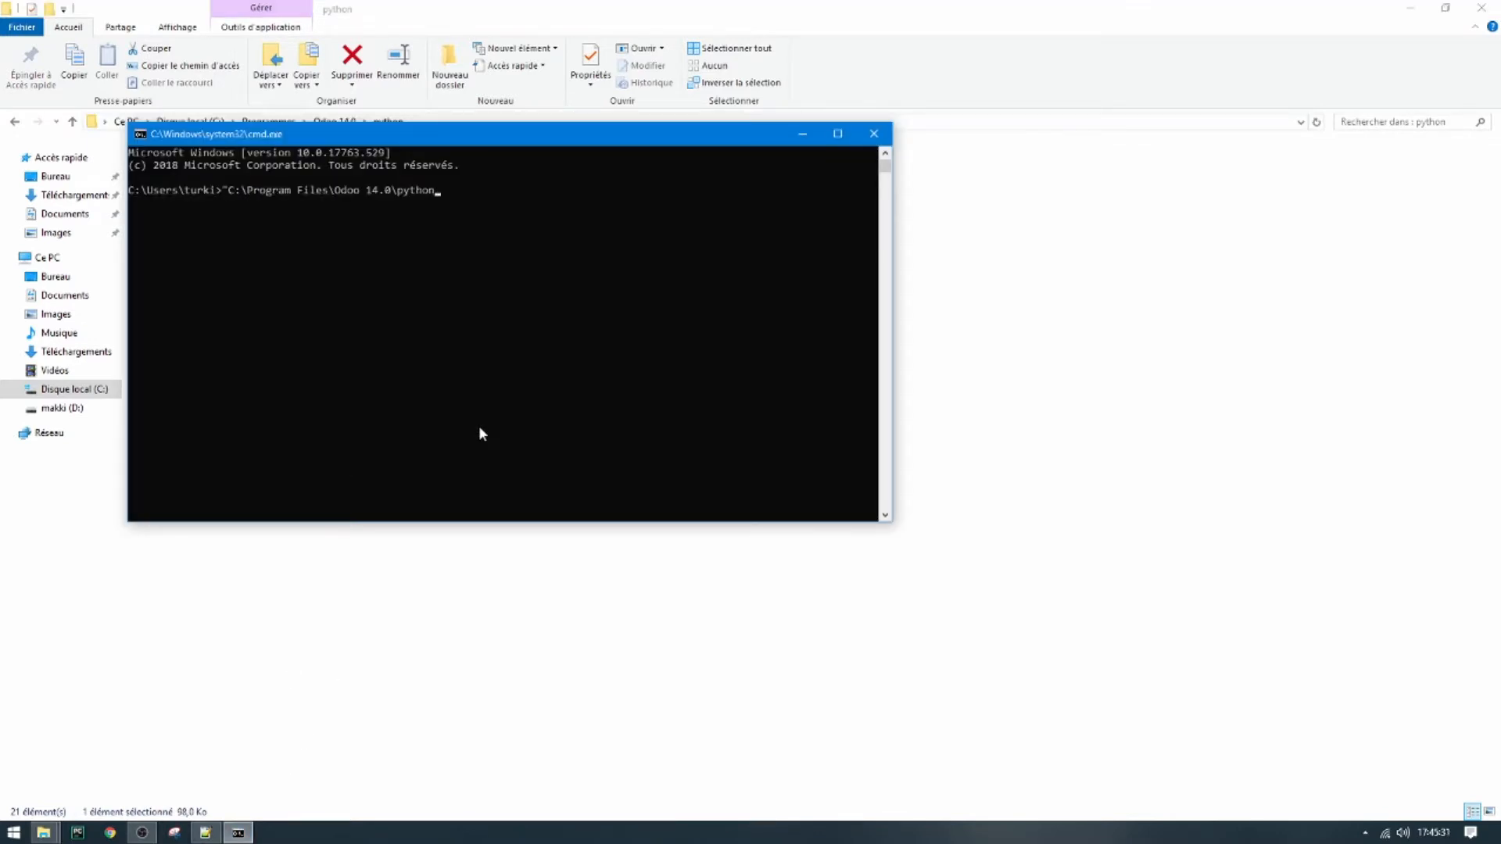
text(\python.exe")
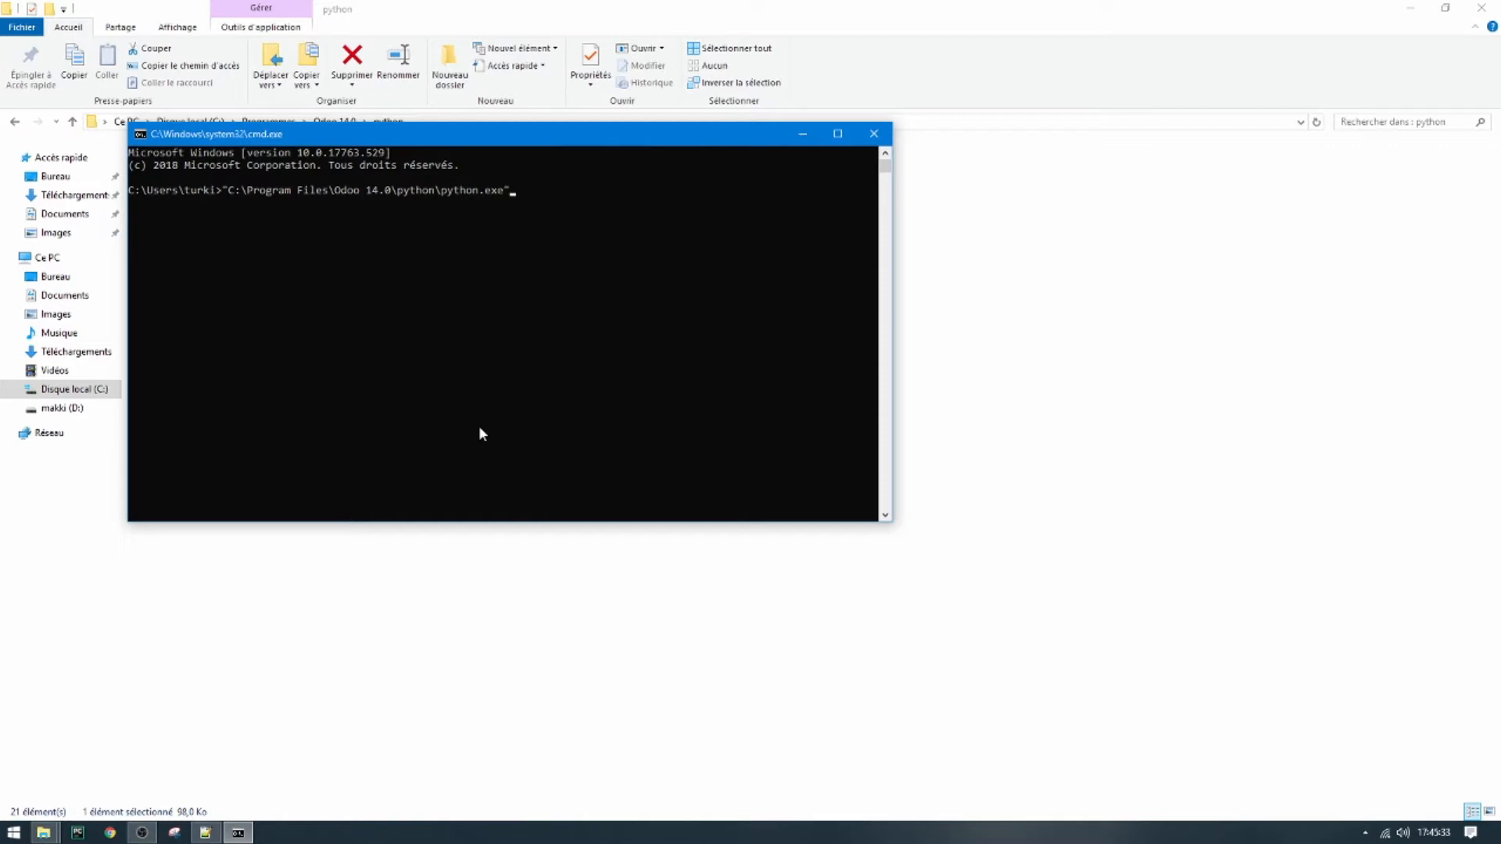
click(207, 833)
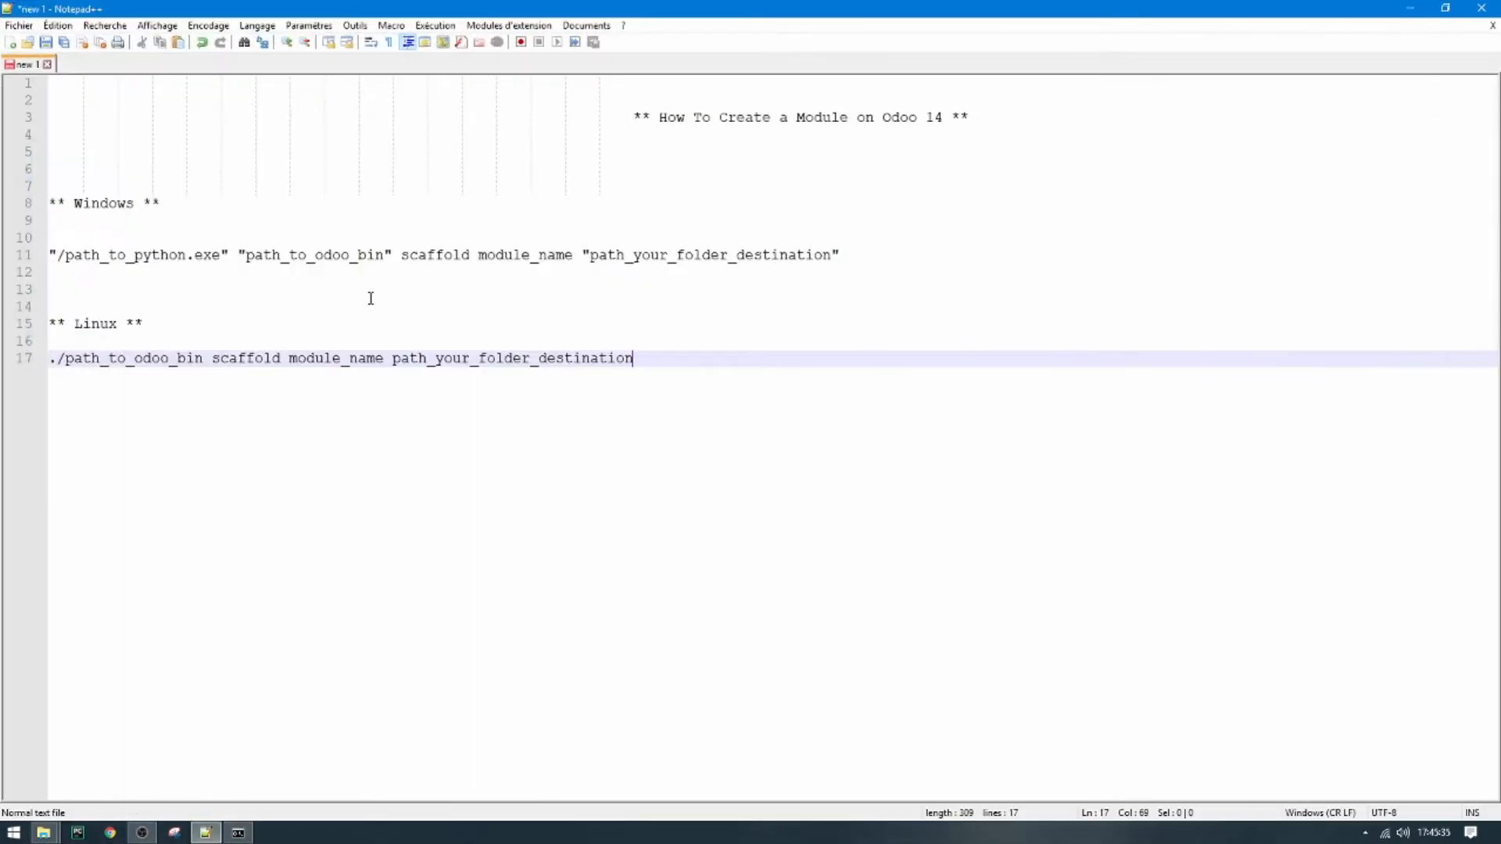
mouse_move(388, 222)
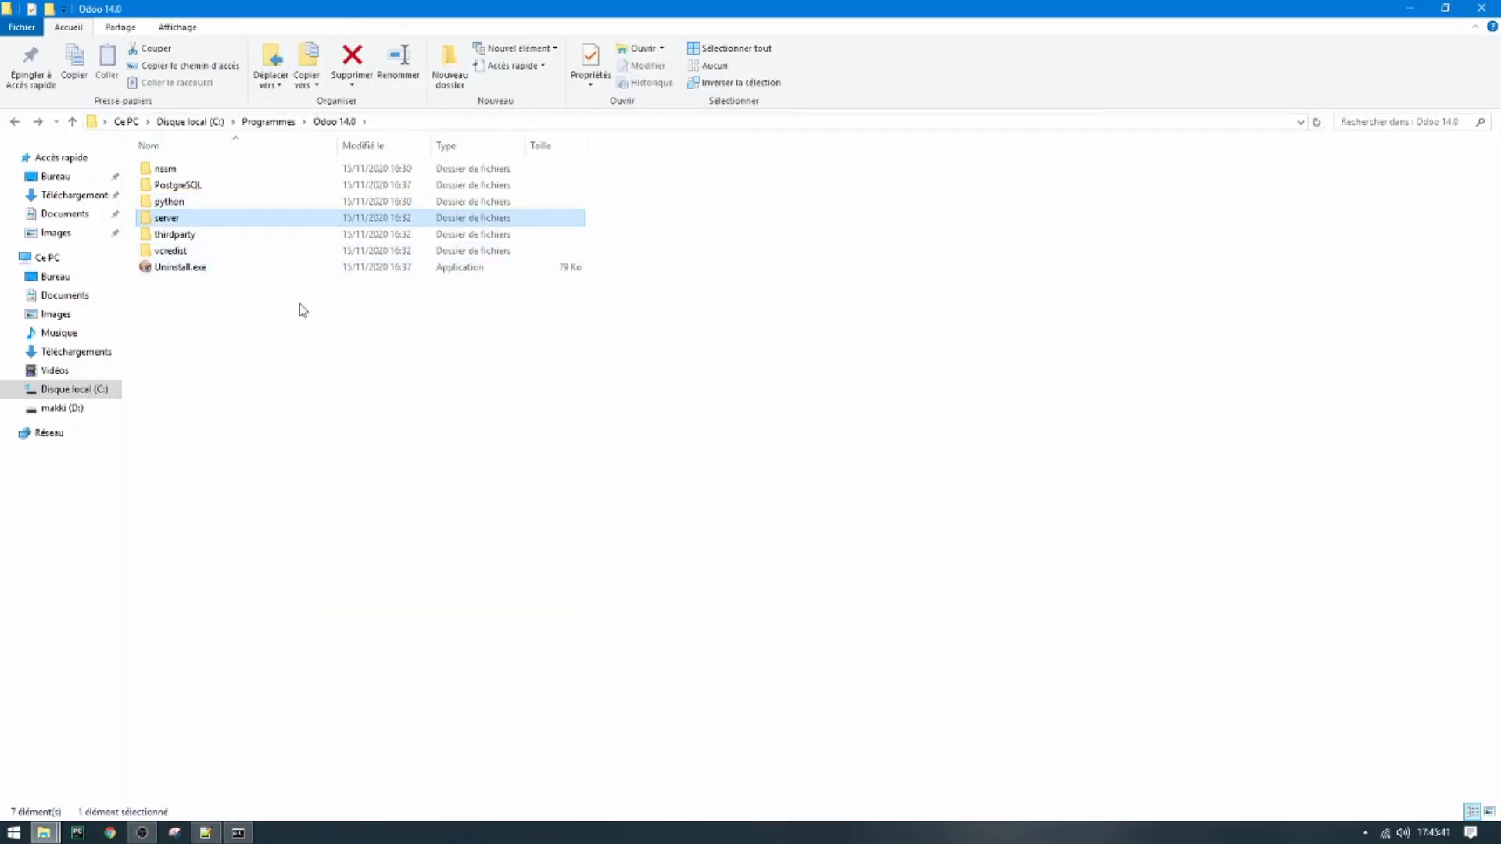
Add the server\odoo-bin path, 'scaffold' and module name 'first_module' to the command
double_click(164, 218)
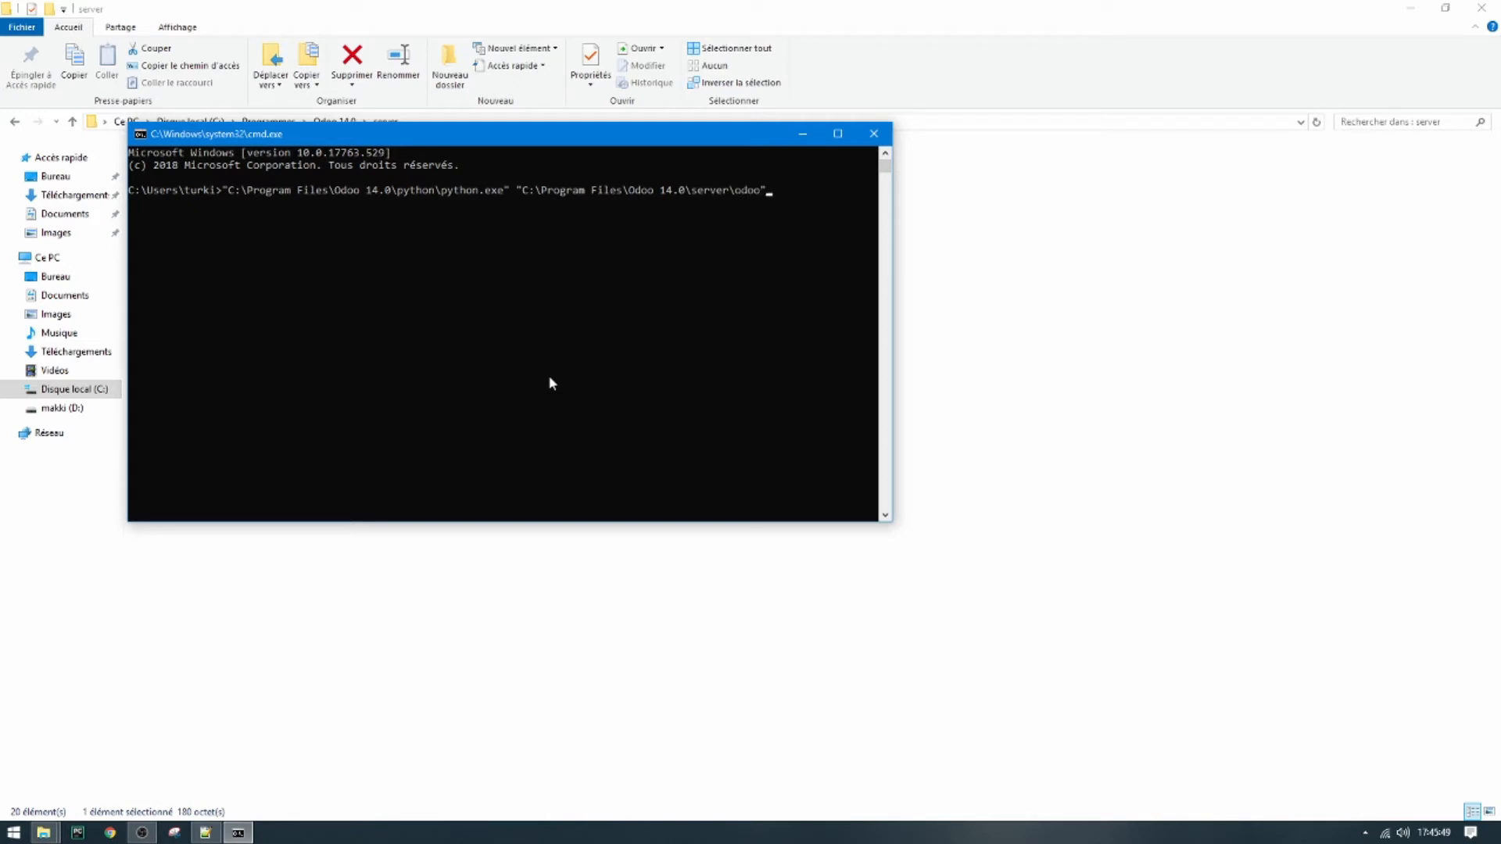
text(-bin)
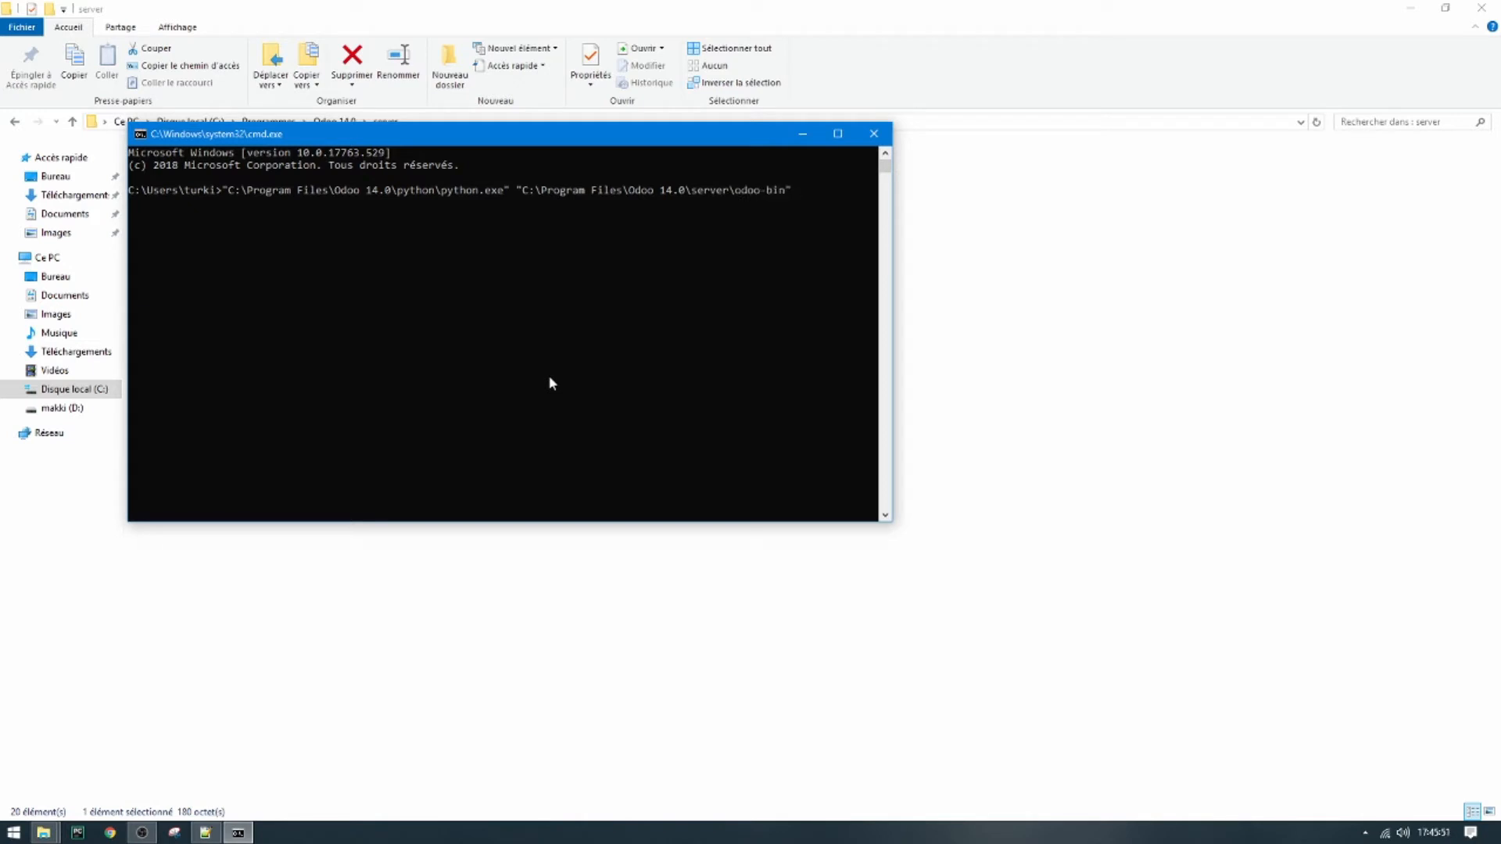
text(scaffold)
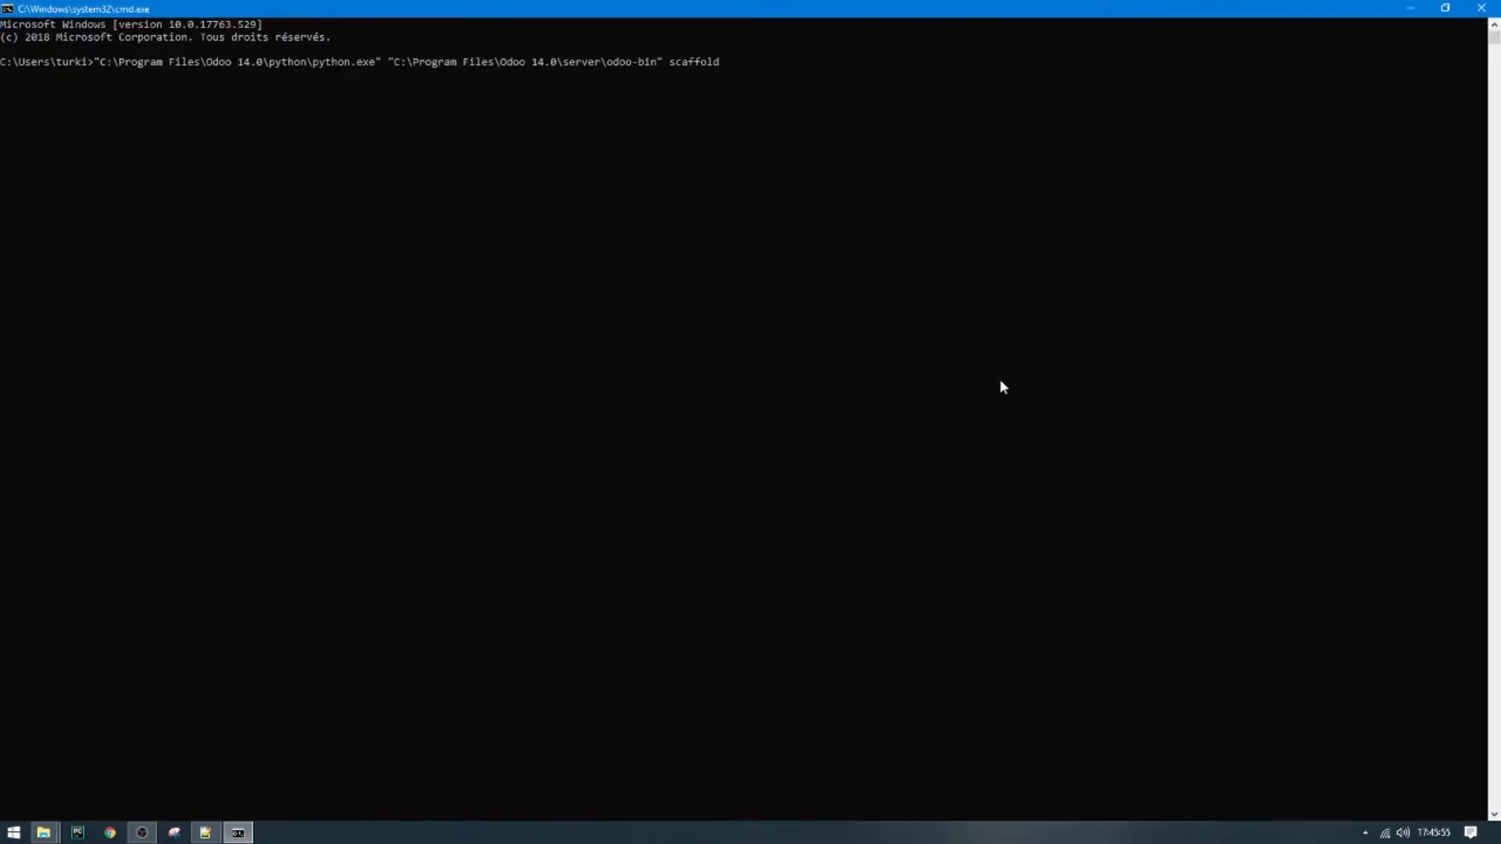
text(first_modul)
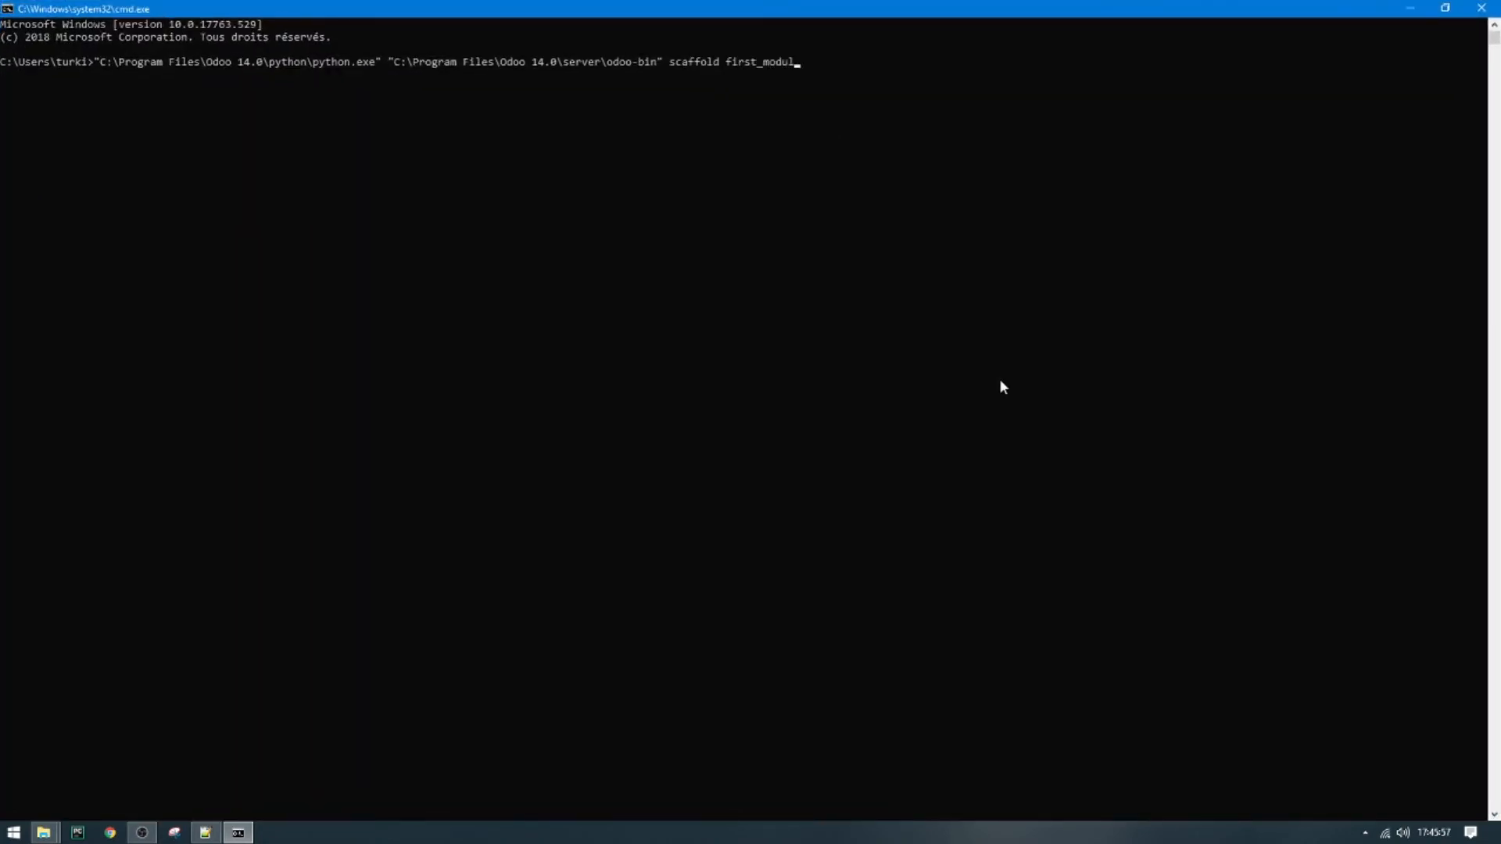
text(e)
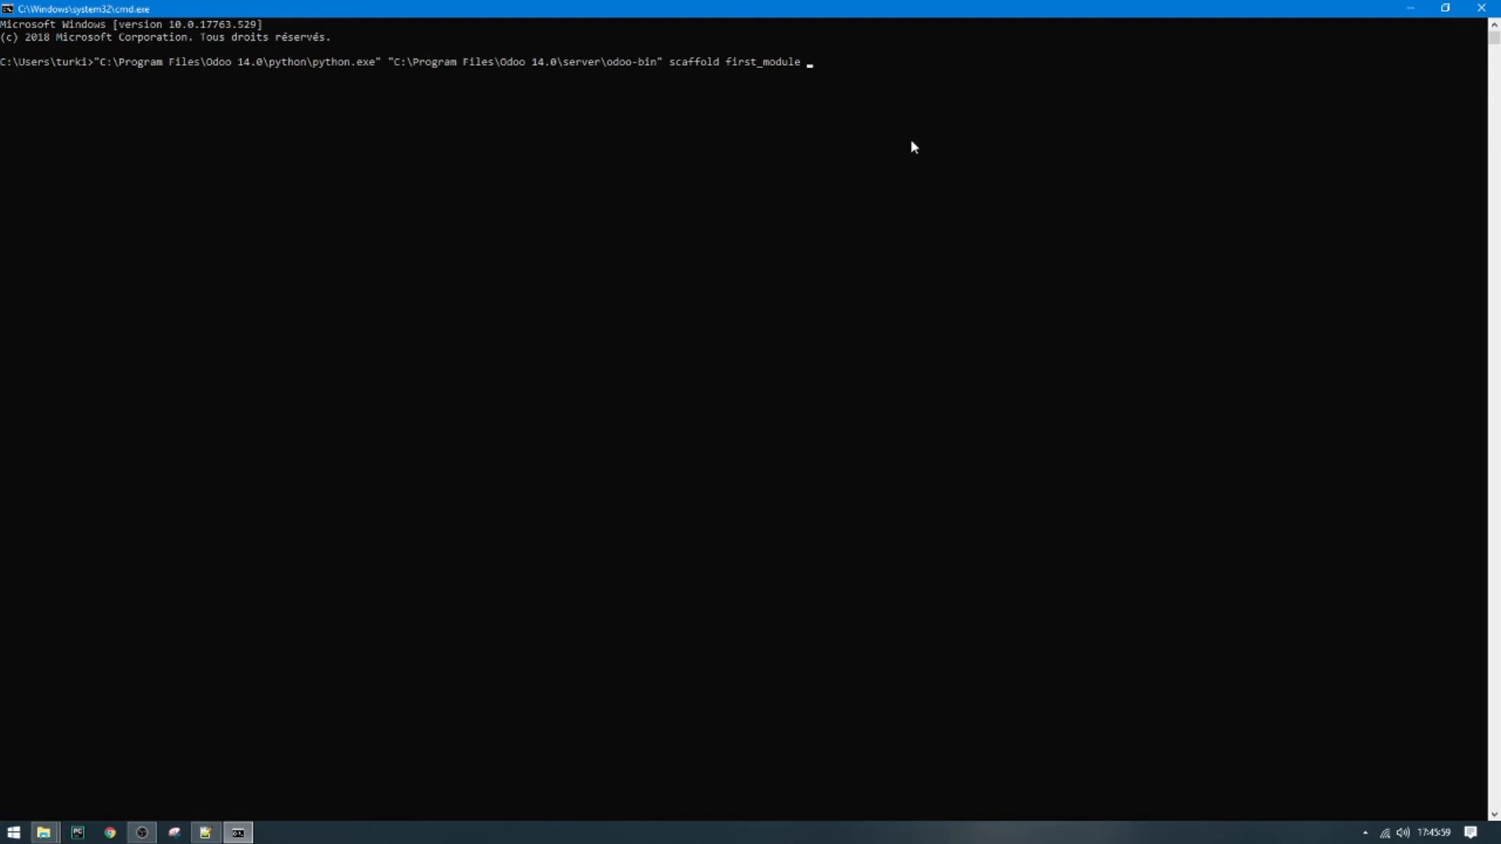
mouse_move(896, 287)
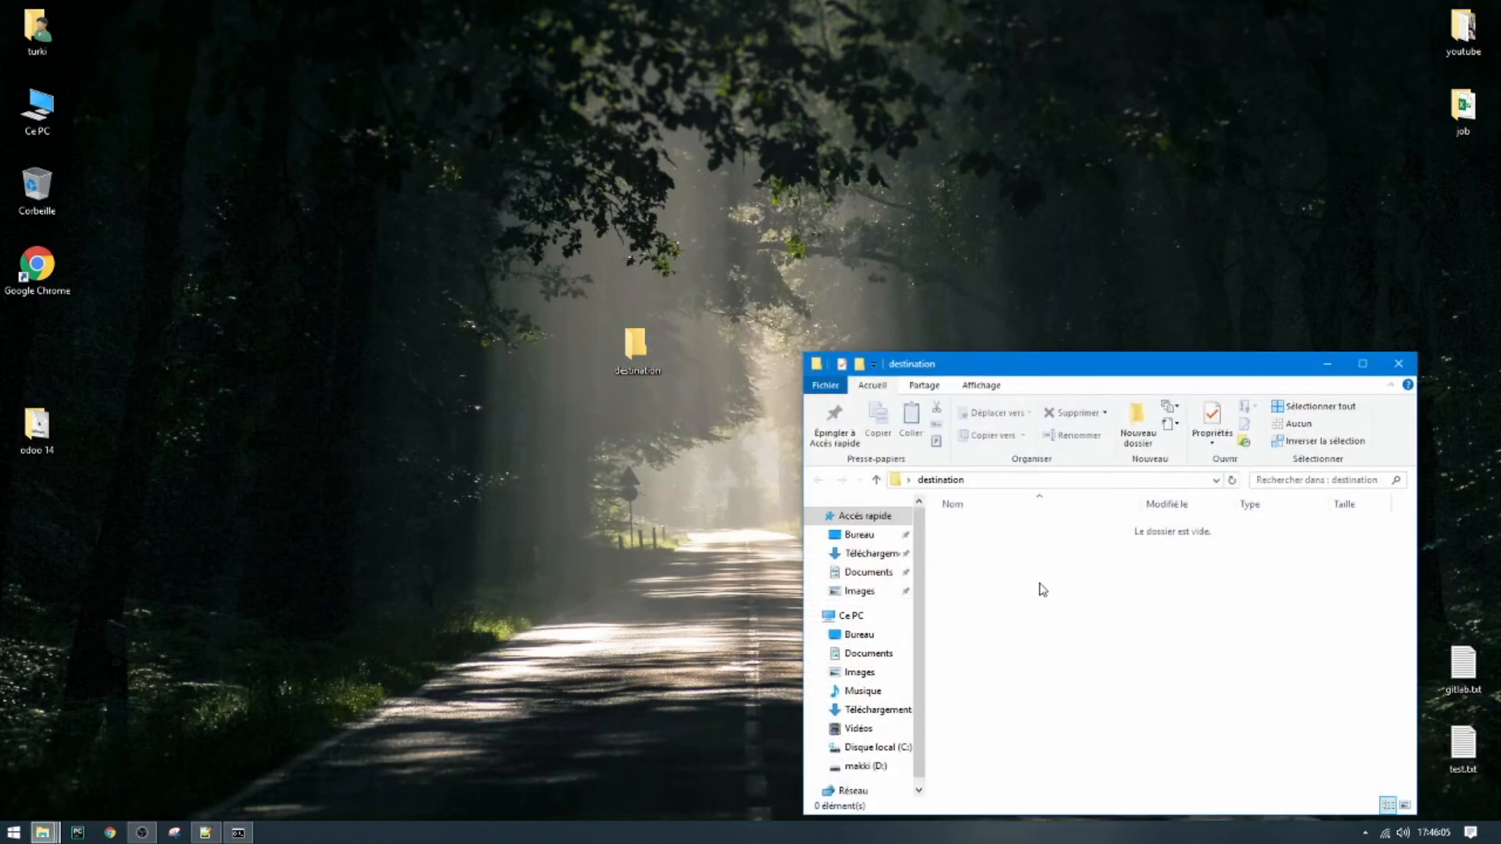
Append the quoted Desktop destination folder path as the command's last argument
click(1084, 480)
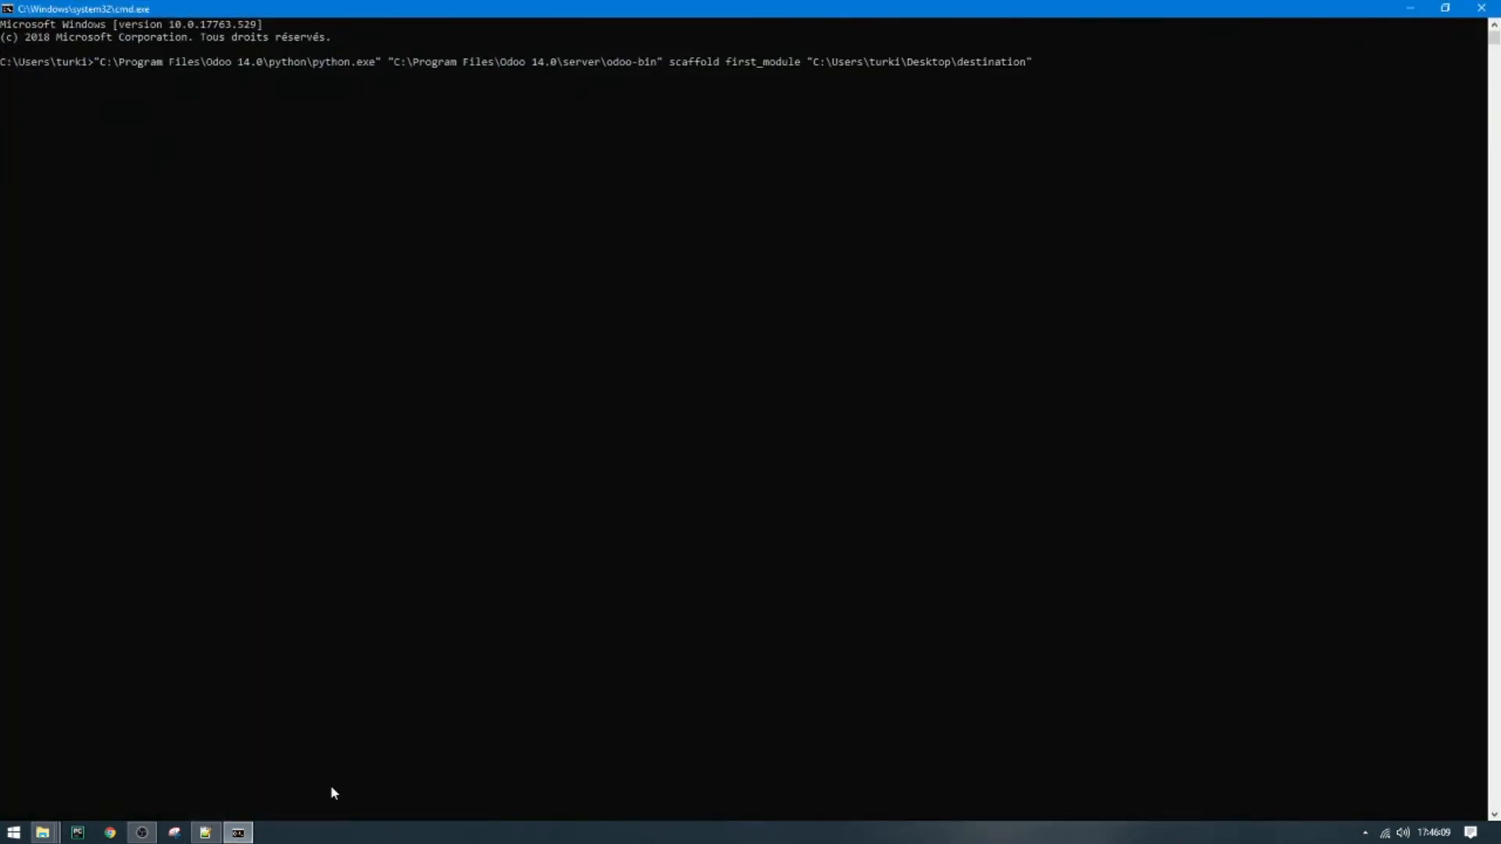
click(206, 831)
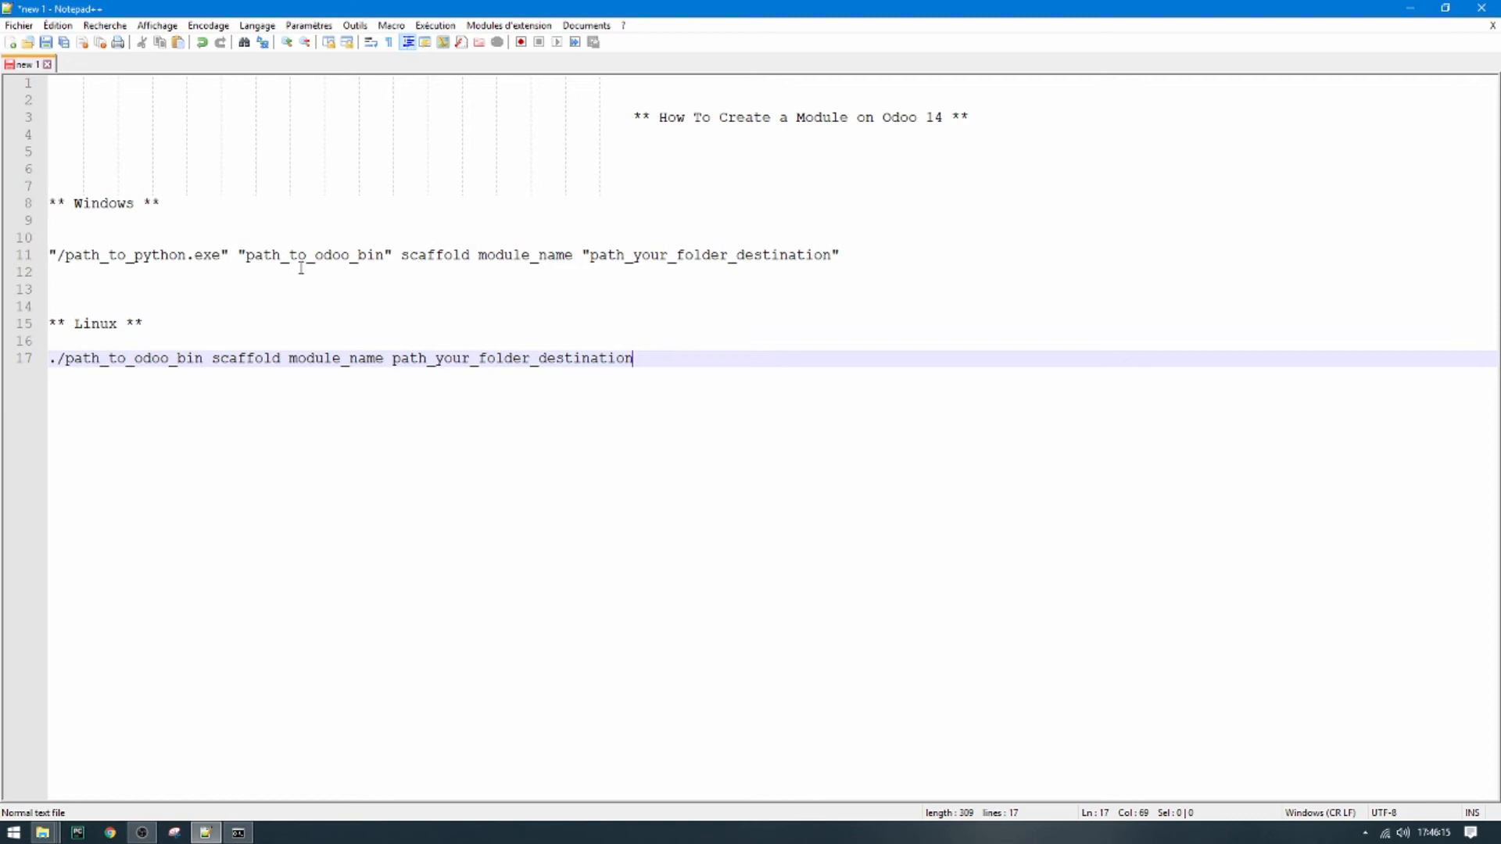
click(433, 255)
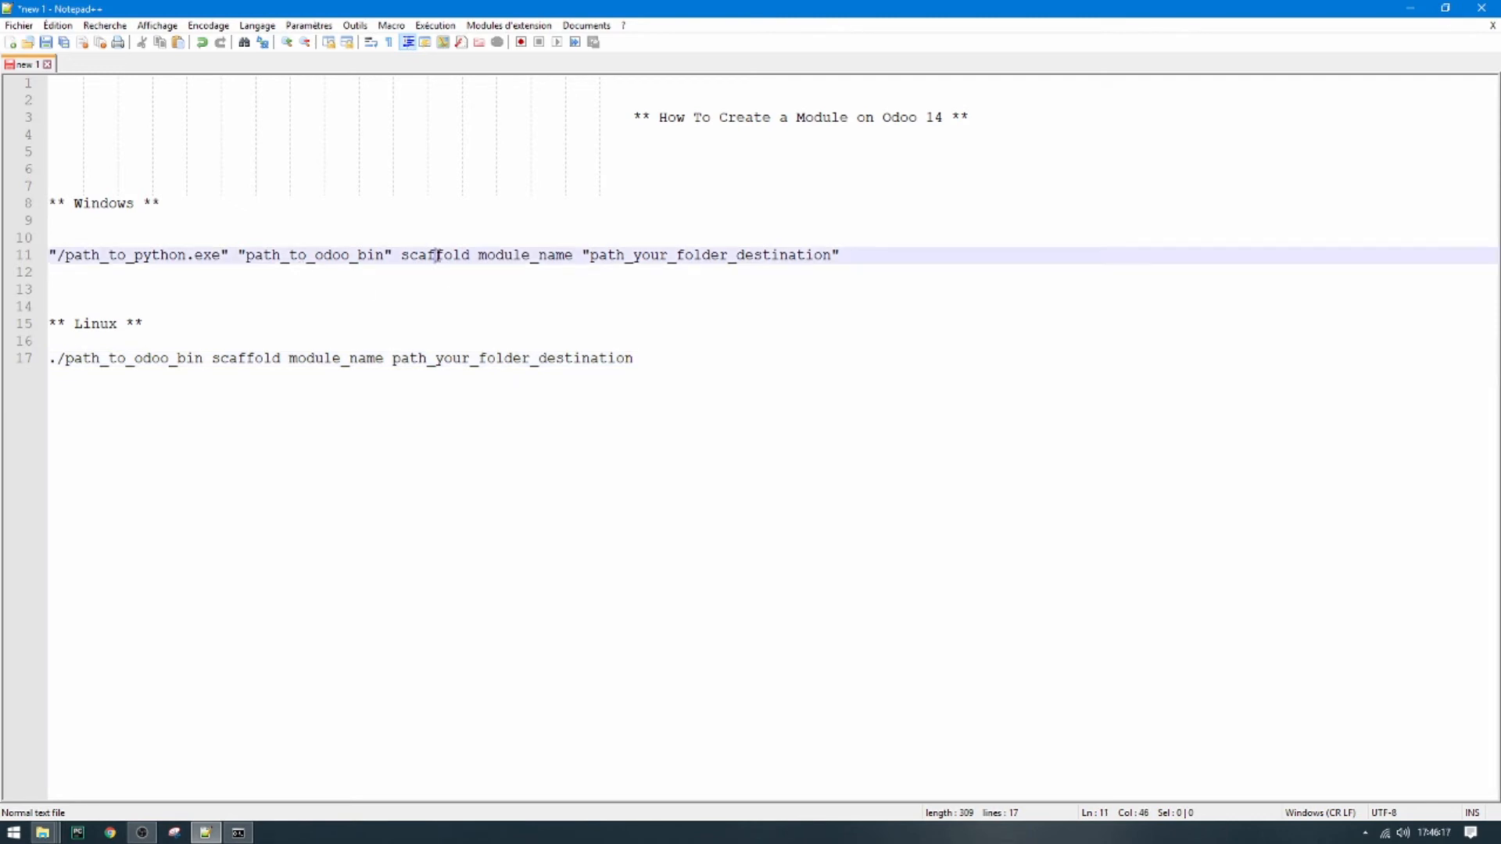
double_click(433, 255)
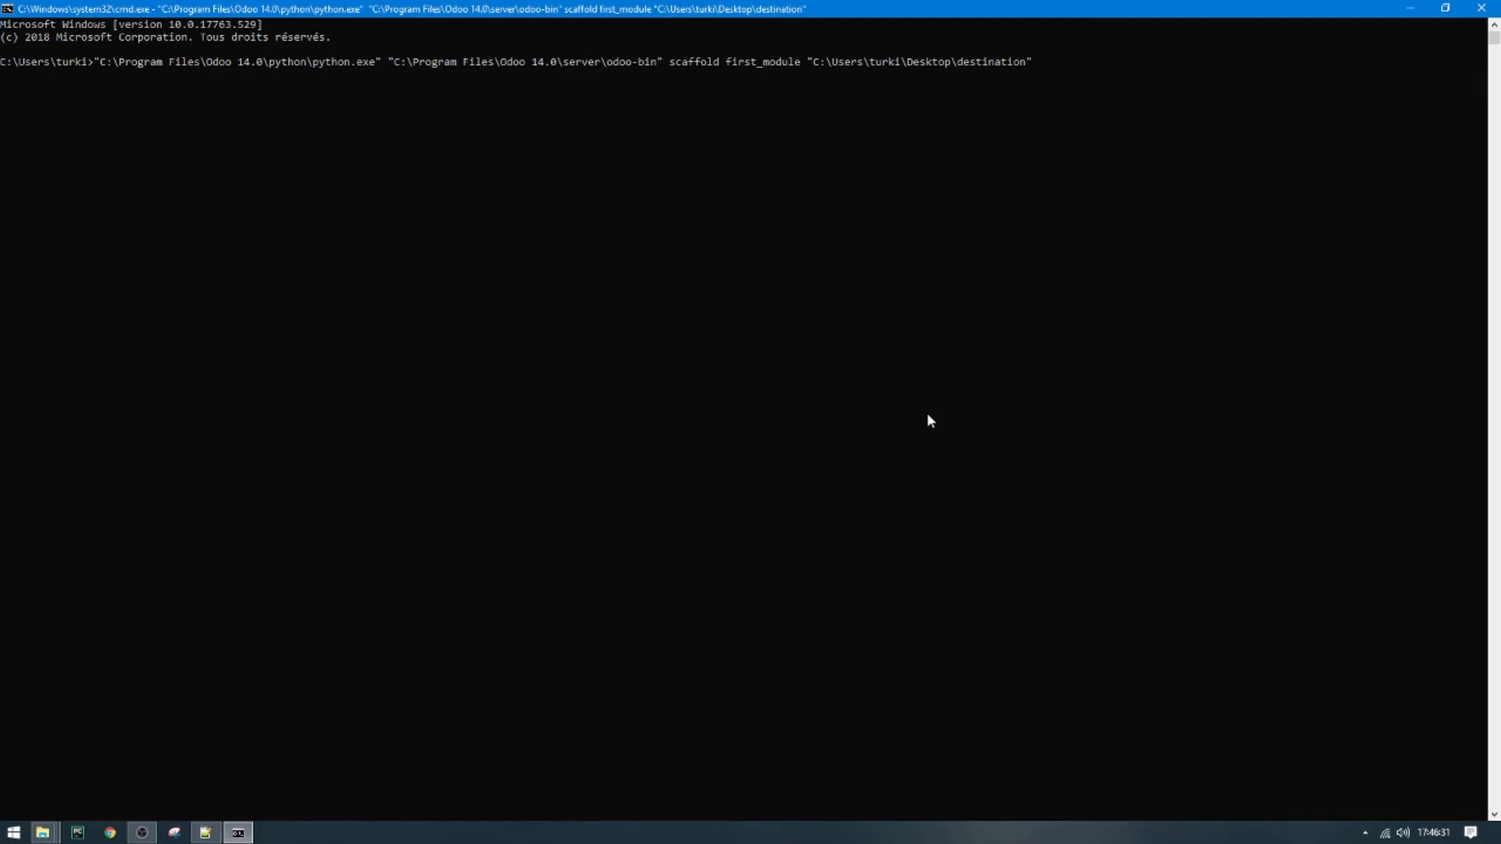
Execute the odoo-bin scaffold command and minimize the console
key(Enter)
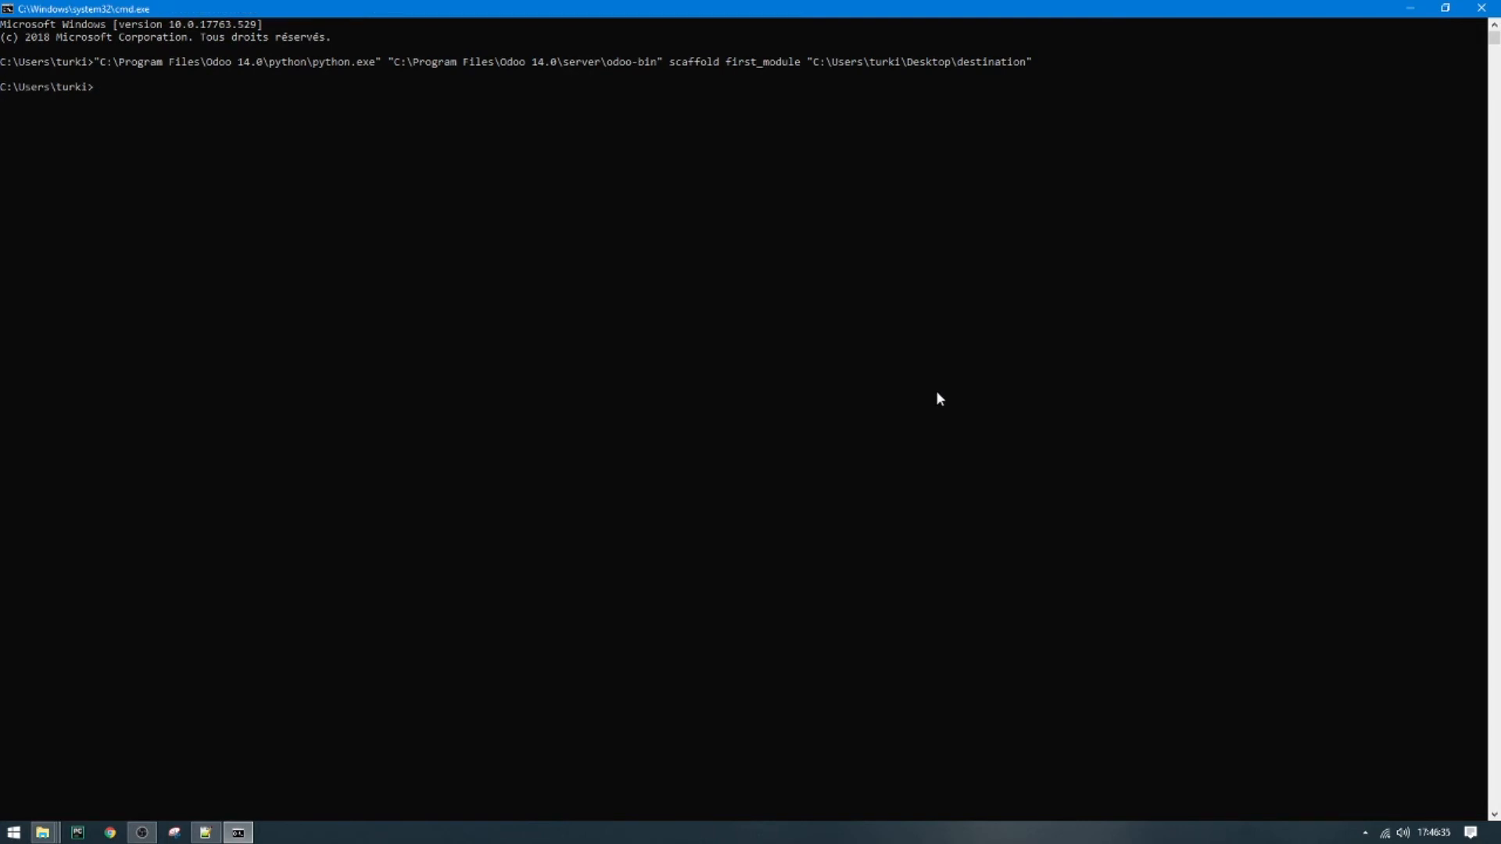
mouse_move(1298, 104)
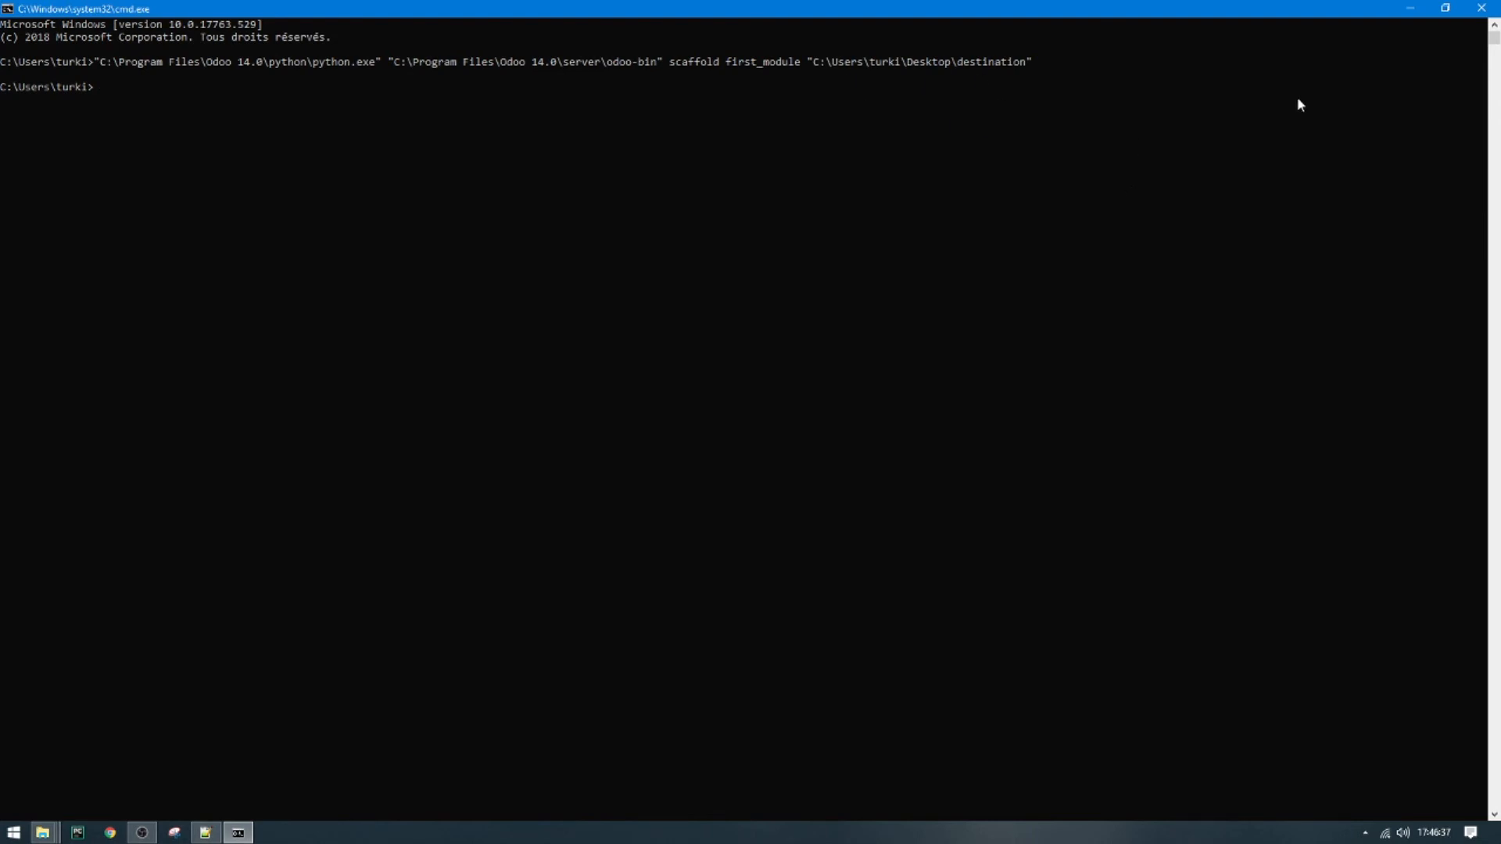
click(205, 832)
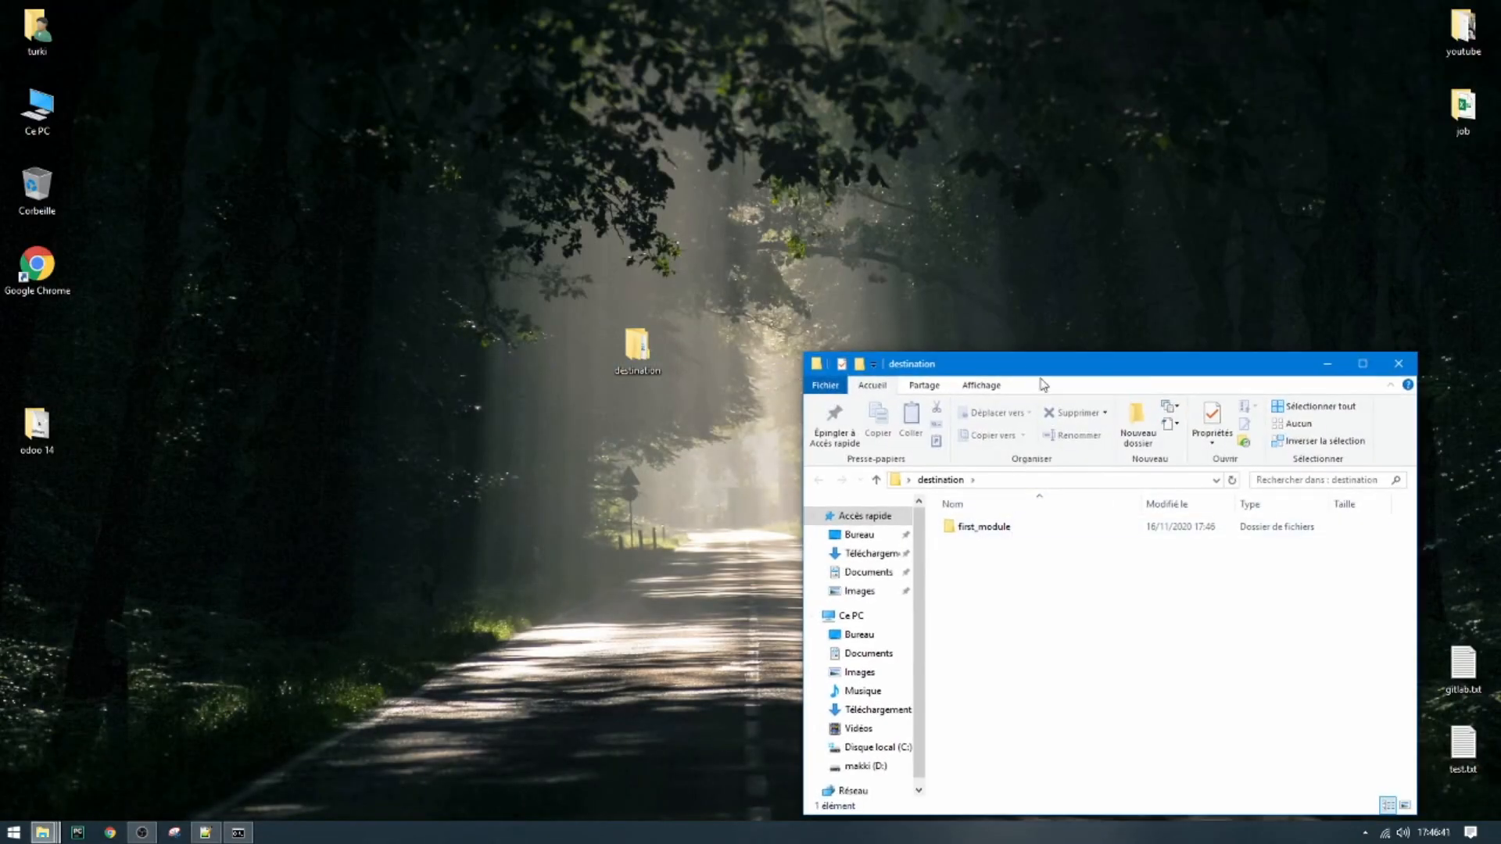
Open first_module to view its controllers, demo, models, security, views, init and manifest files
double_click(983, 526)
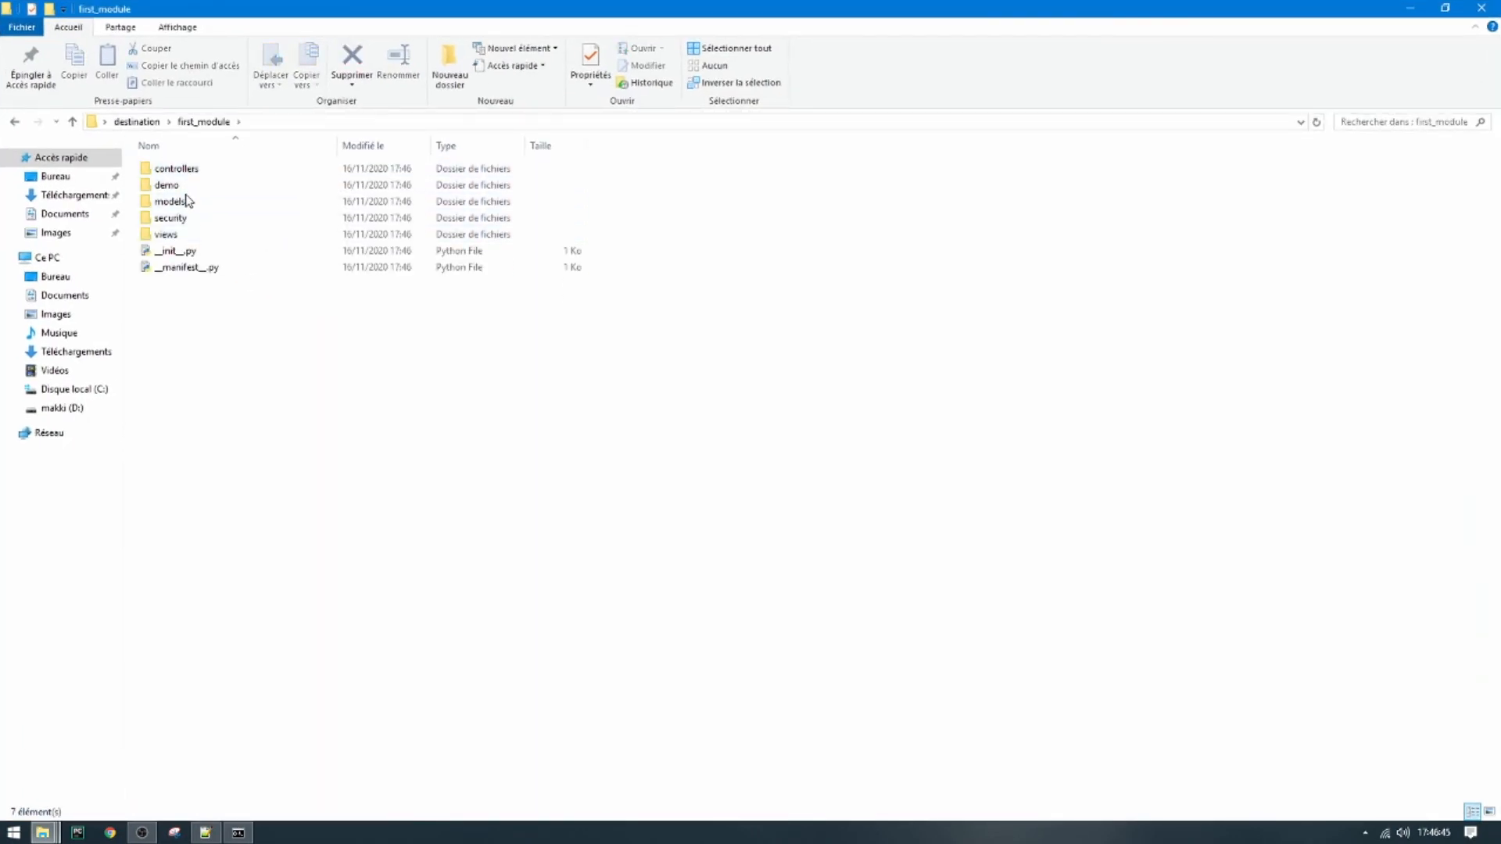
click(172, 250)
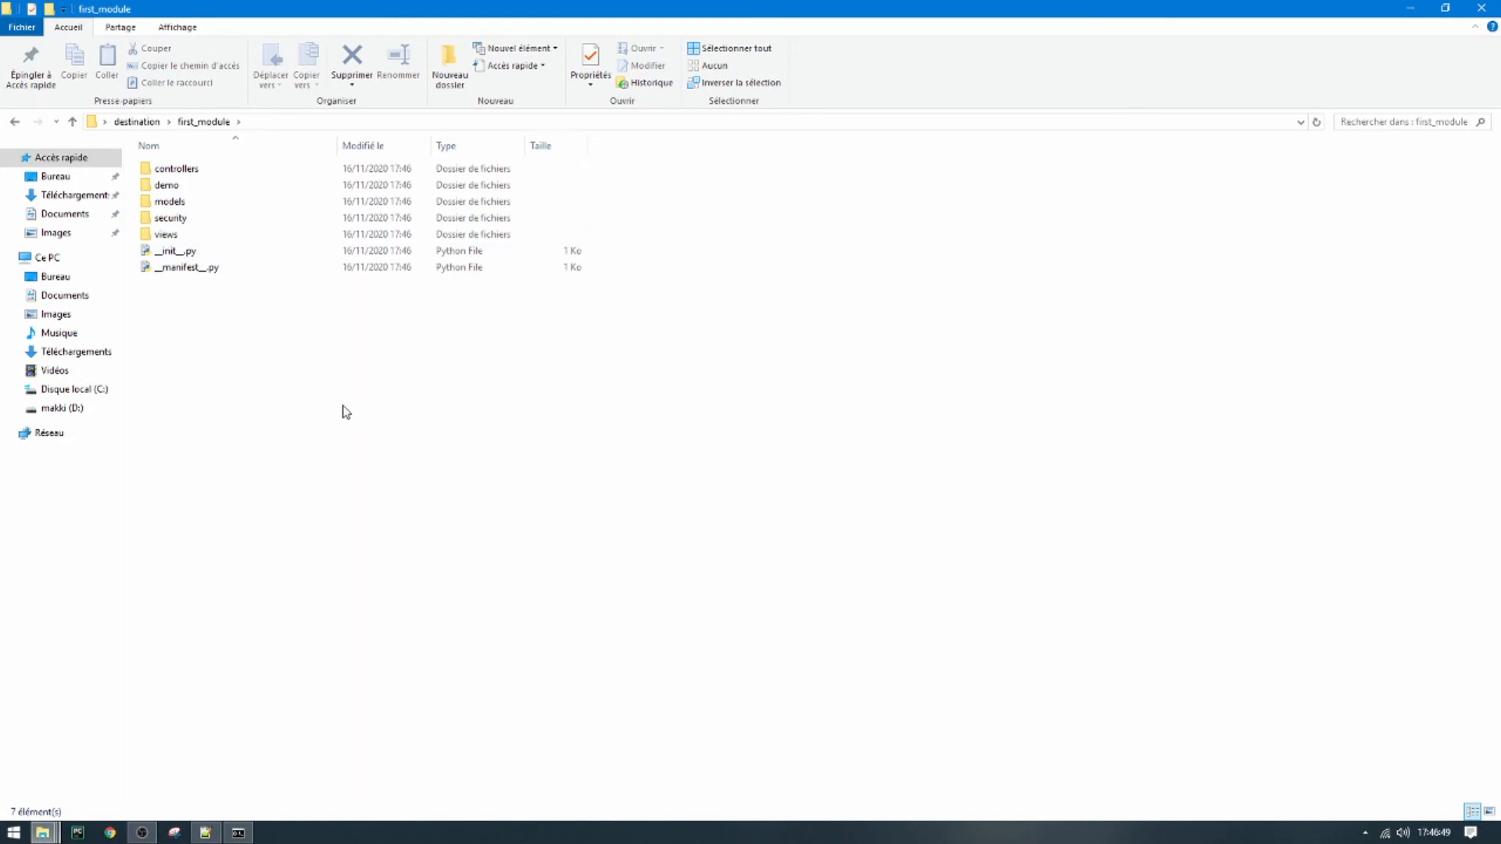
mouse_move(362, 453)
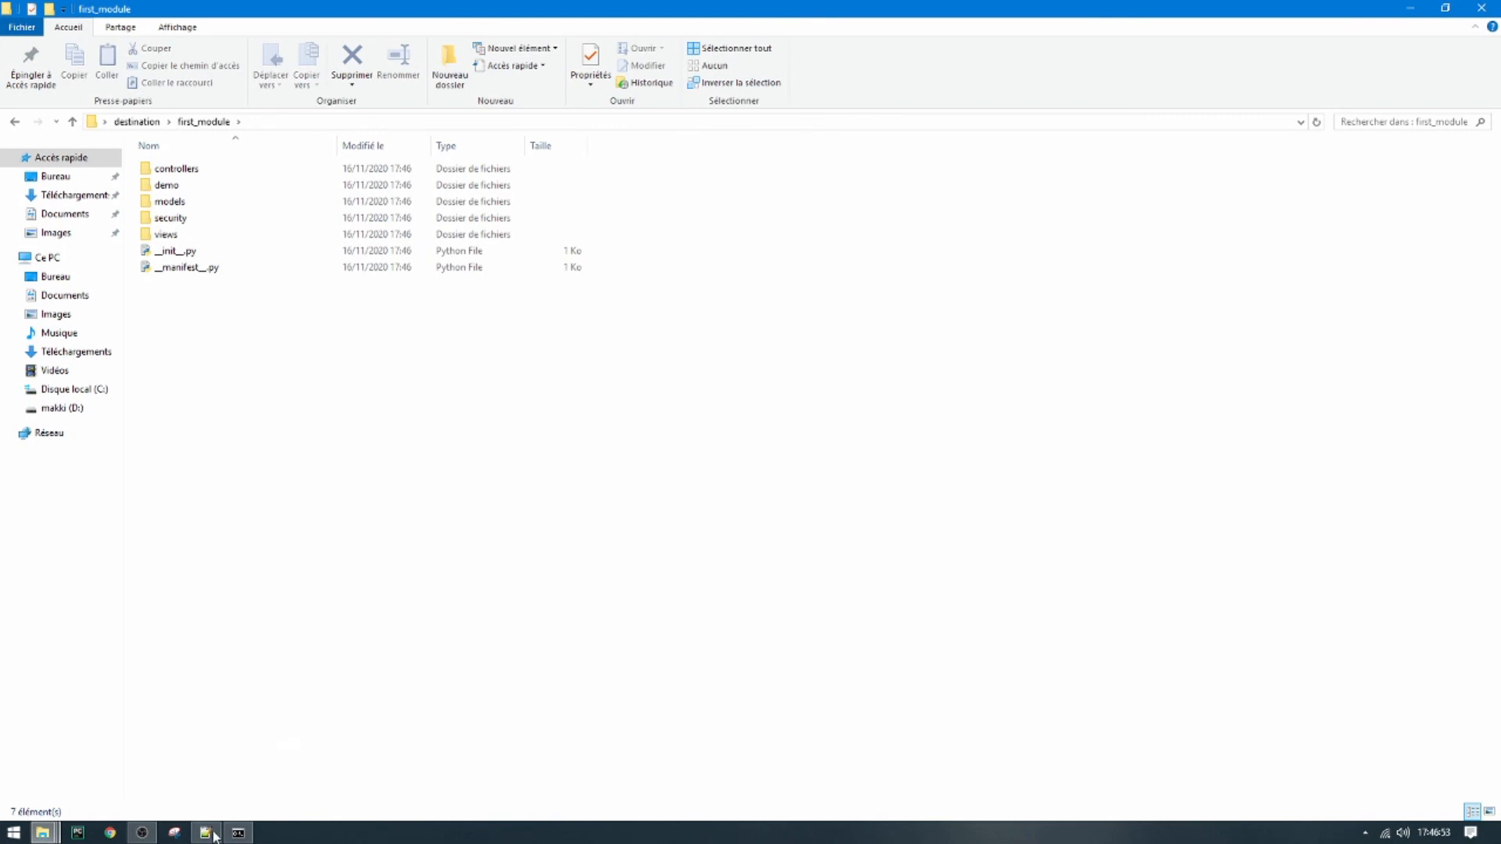
click(208, 833)
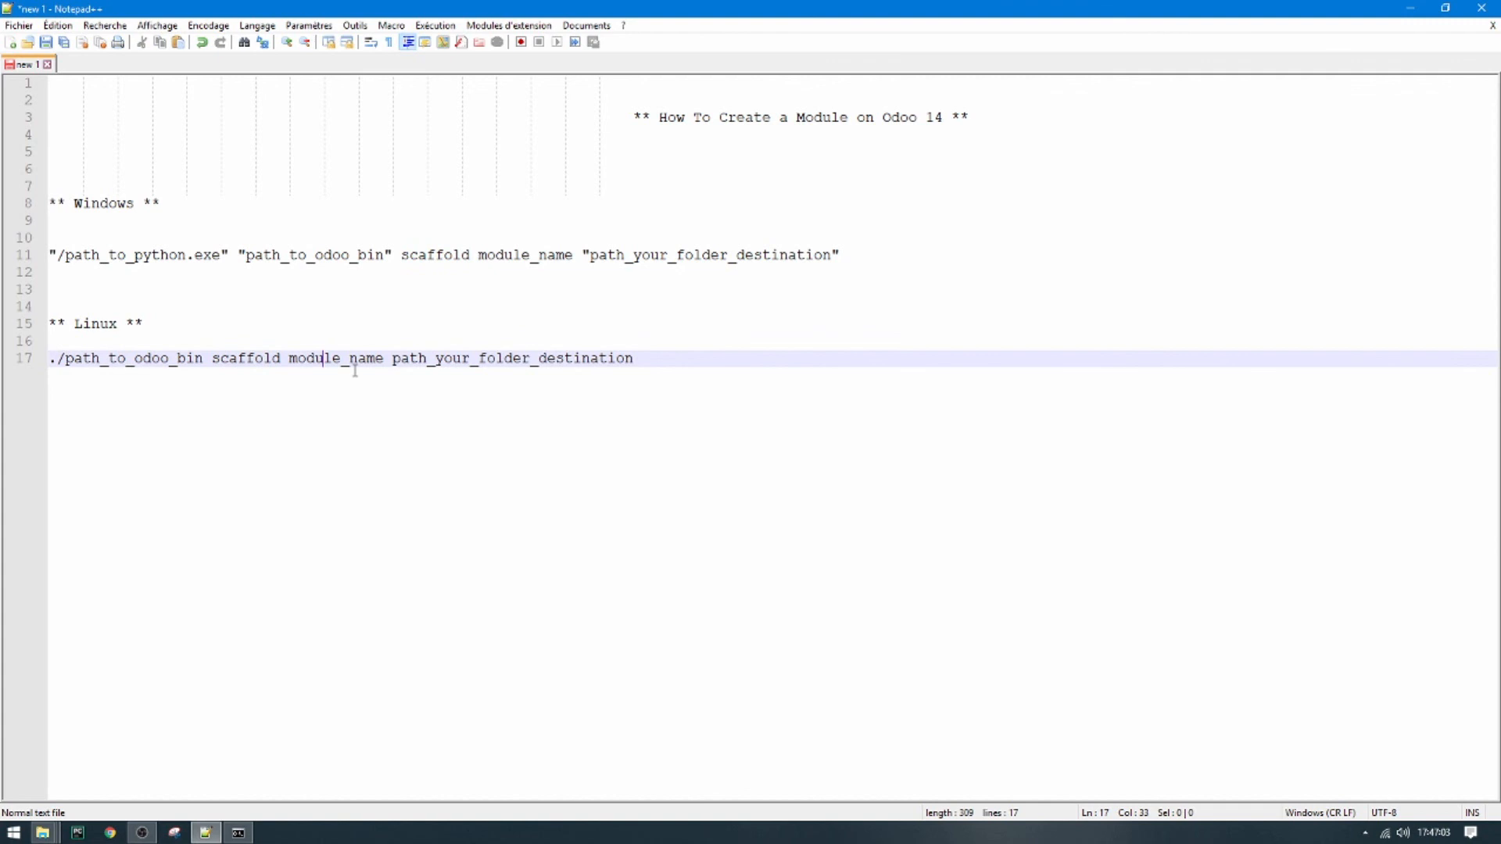
mouse_move(630, 468)
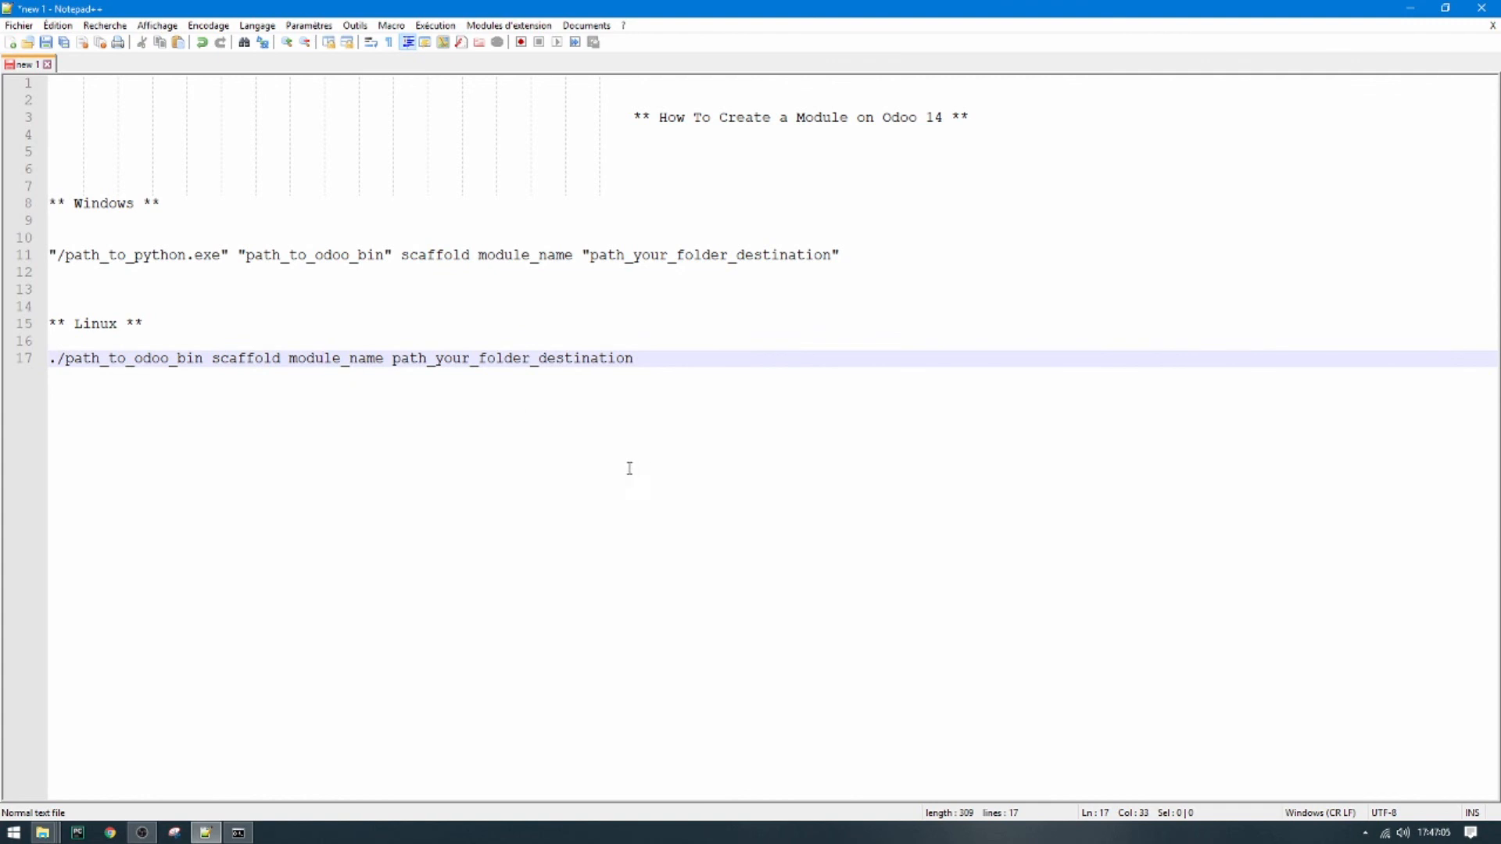
mouse_move(431, 724)
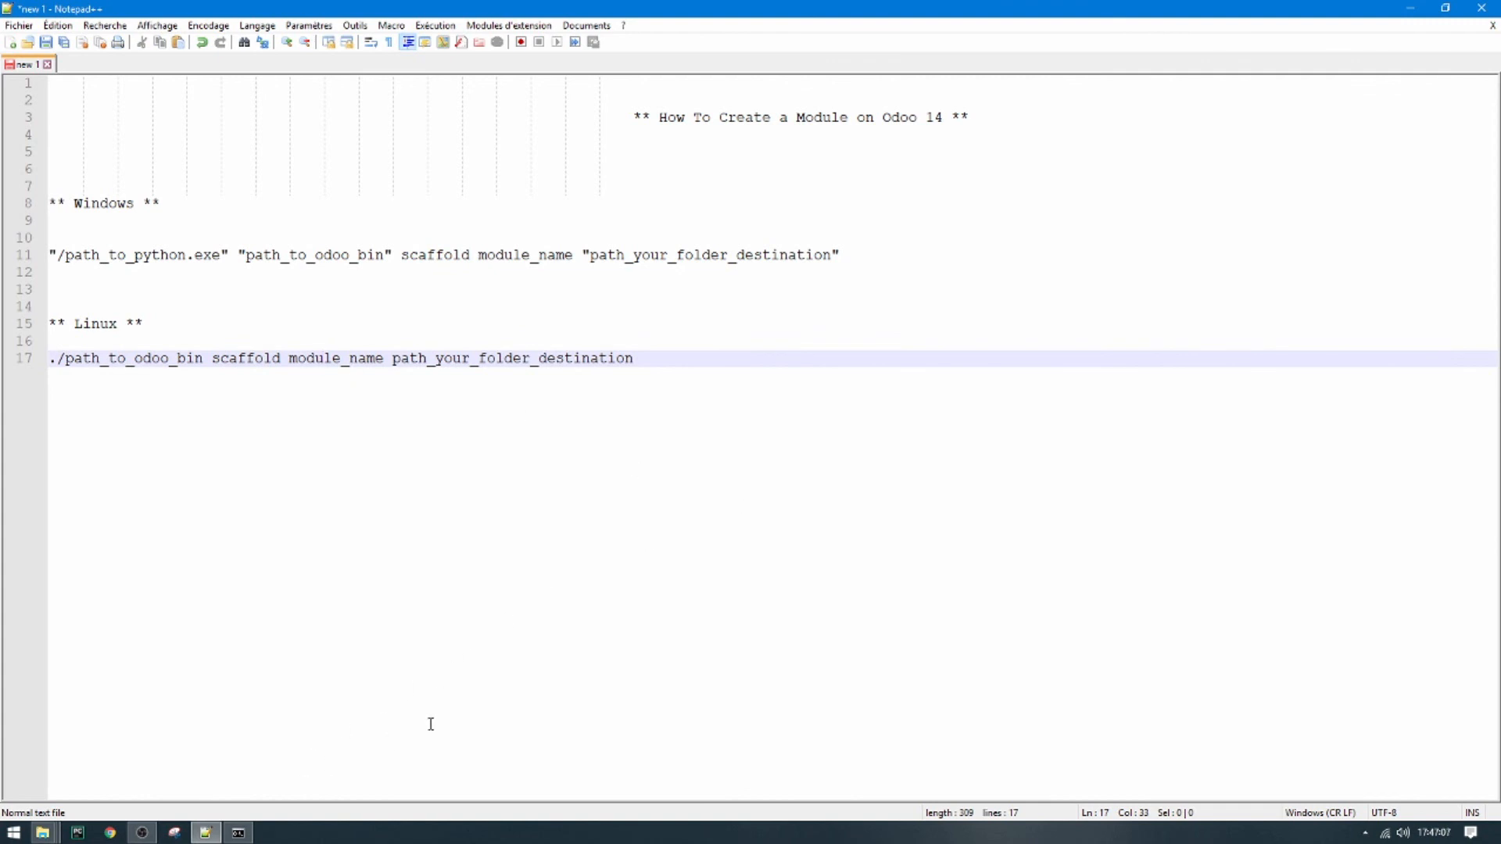